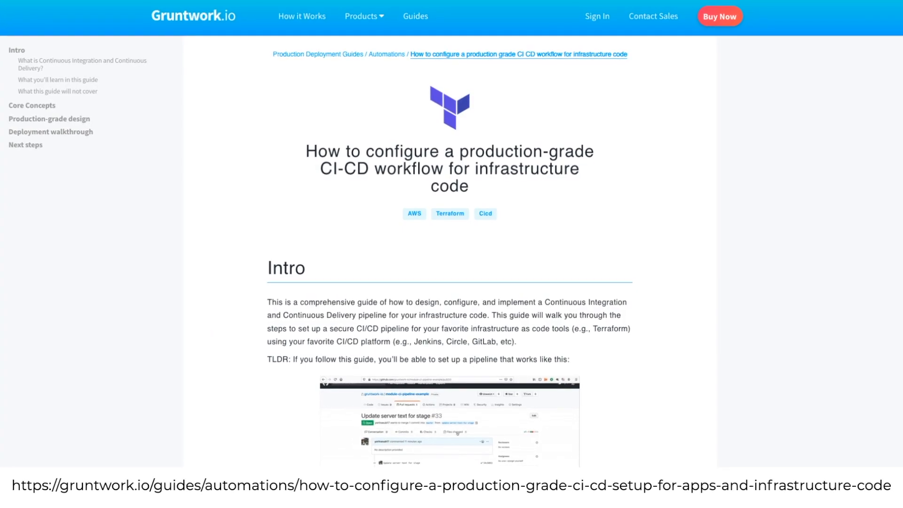
# Step: Scroll down the Gruntwork CI/CD guide toward the pipeline architecture diagram
pyautogui.scroll(-3)
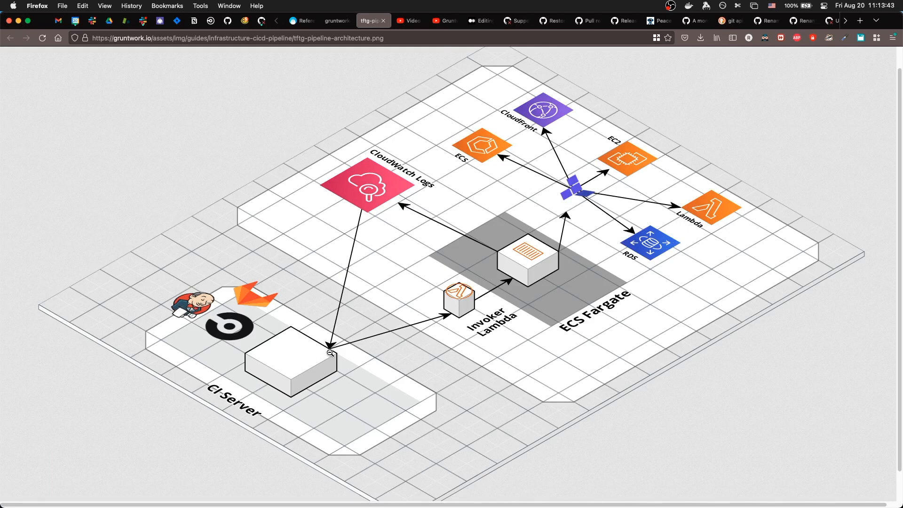
pyautogui.moveTo(522, 268)
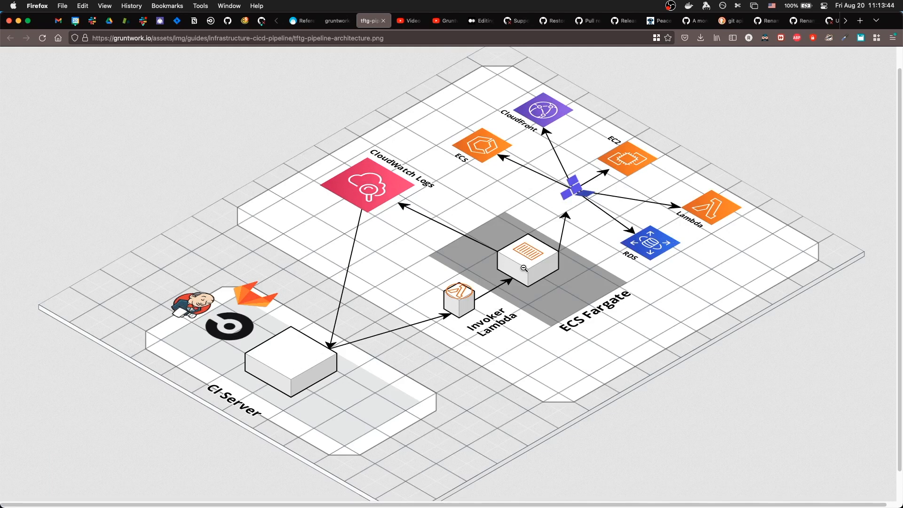
pyautogui.moveTo(394, 337)
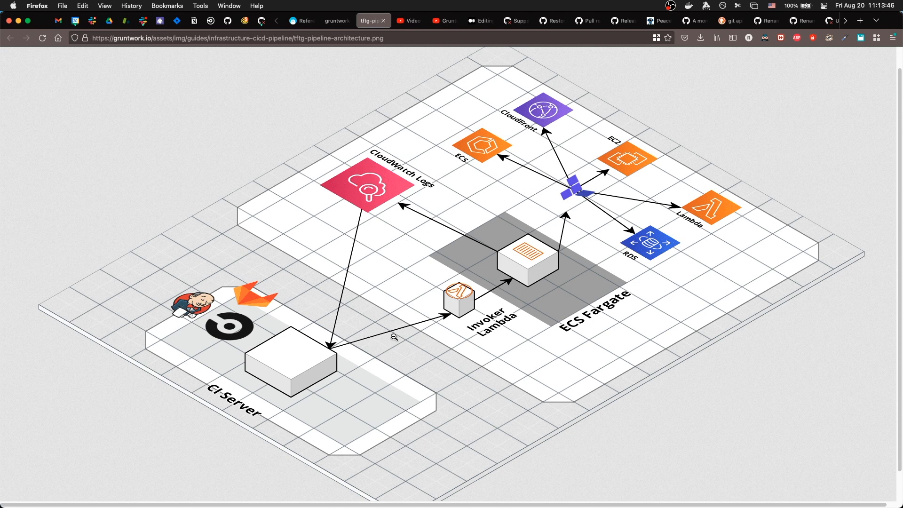
pyautogui.moveTo(373, 33)
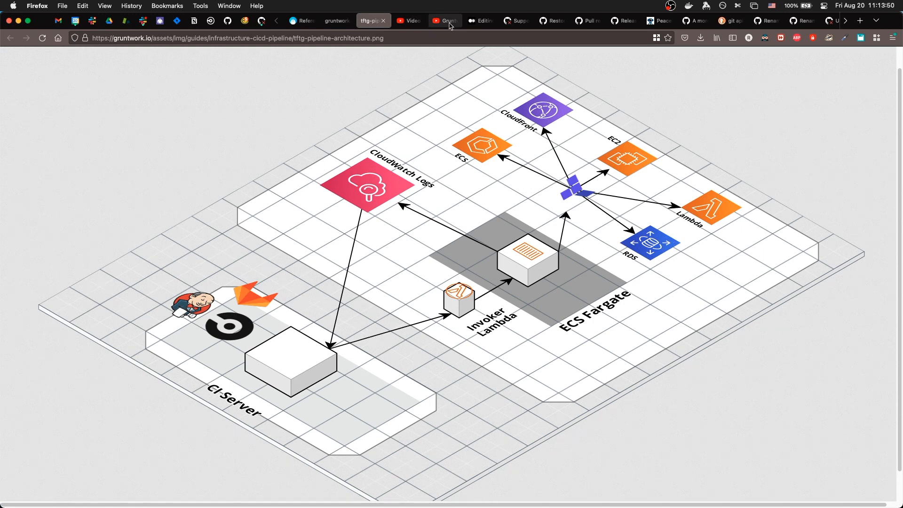
# Step: Review the merged 'Delete stage sample-app folders #4' PR, reload the dead sample app, then go to EKS Clusters
pyautogui.click(444, 21)
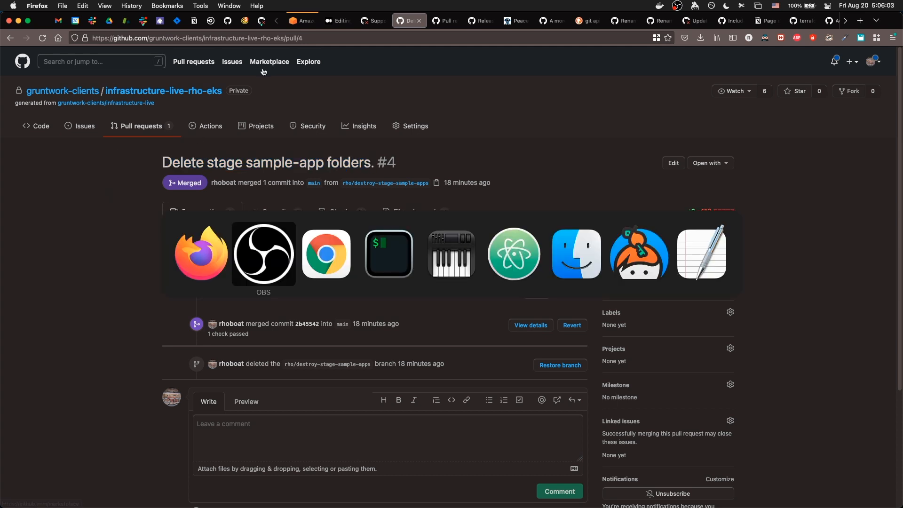
pyautogui.click(325, 253)
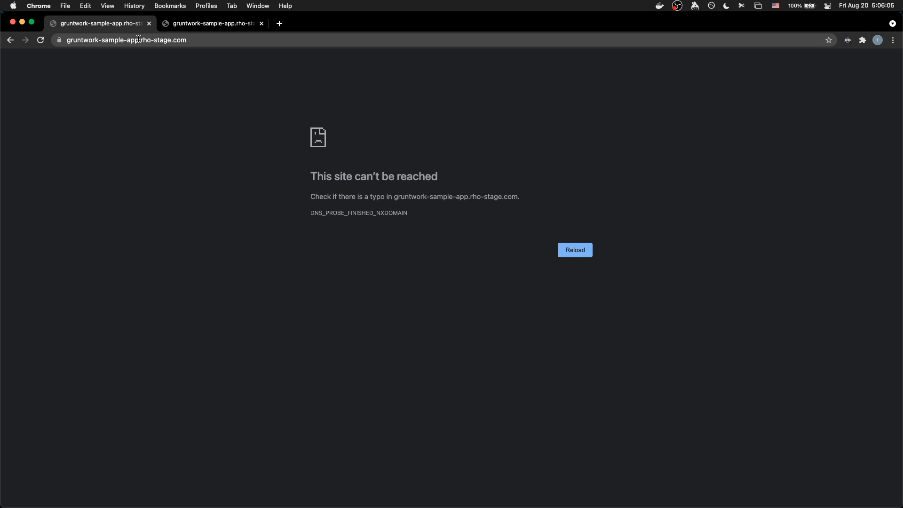
pyautogui.click(211, 22)
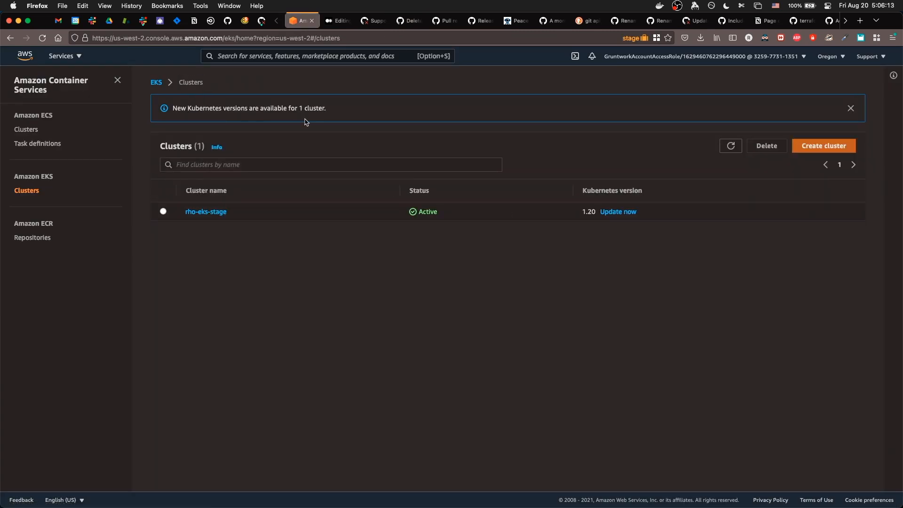
# Step: In the terminal, review kubectl get pods for the applications namespace and start checking out main (gco m)
pyautogui.click(206, 212)
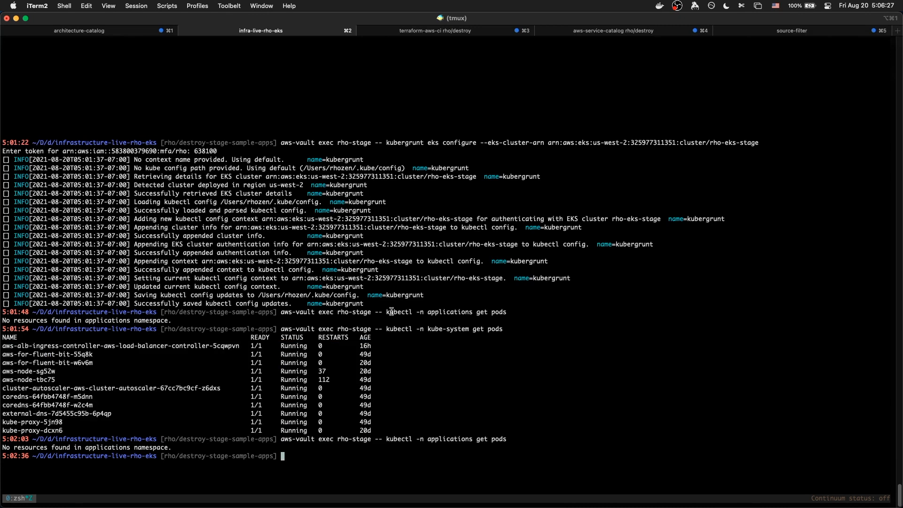
pyautogui.doubleClick(442, 311)
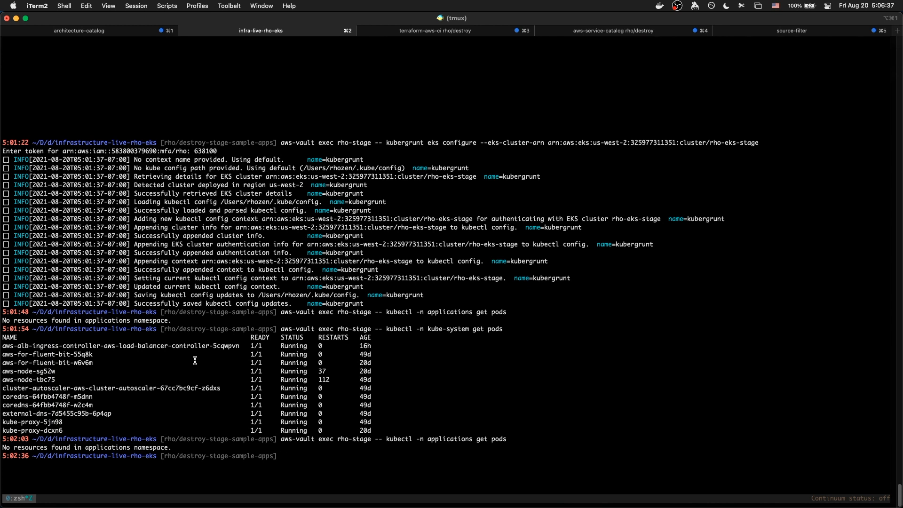
pyautogui.write('gco m')
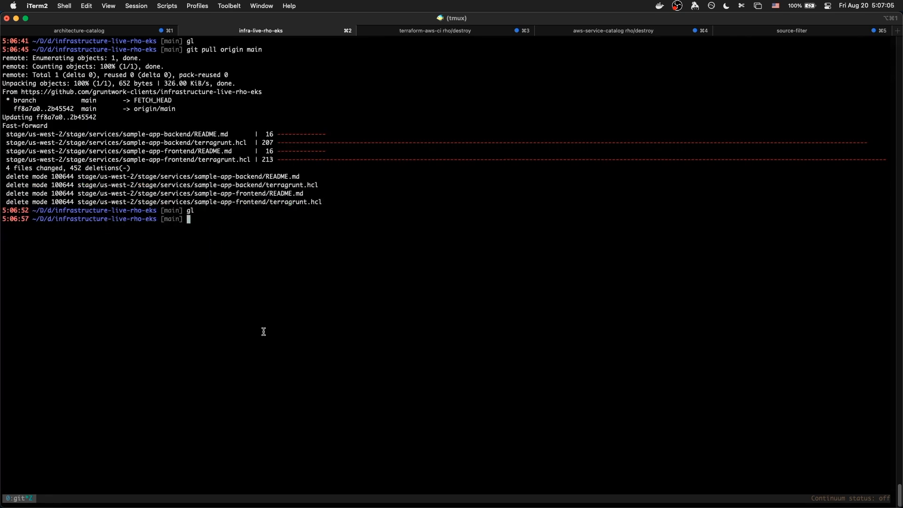
# Step: View the git log, pick commit bf4589f and check it out with gco bf4589f
pyautogui.press('enter')
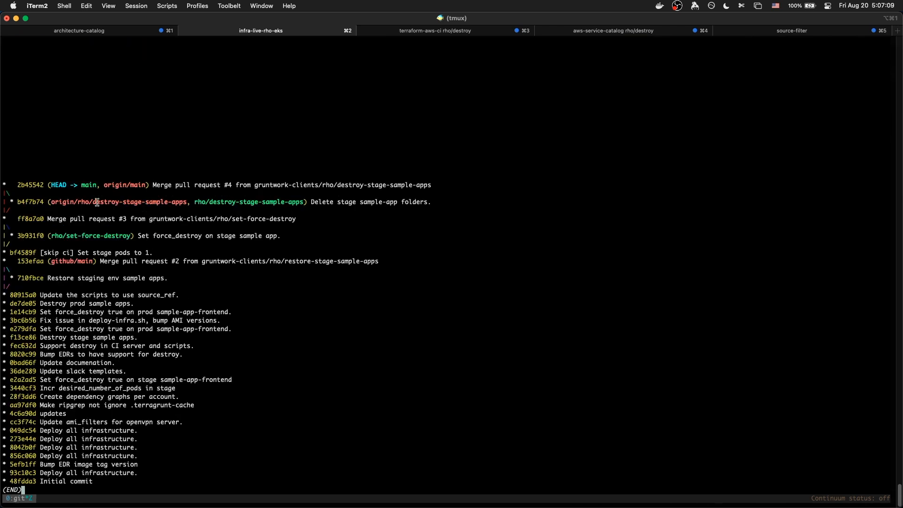
pyautogui.moveTo(102, 183)
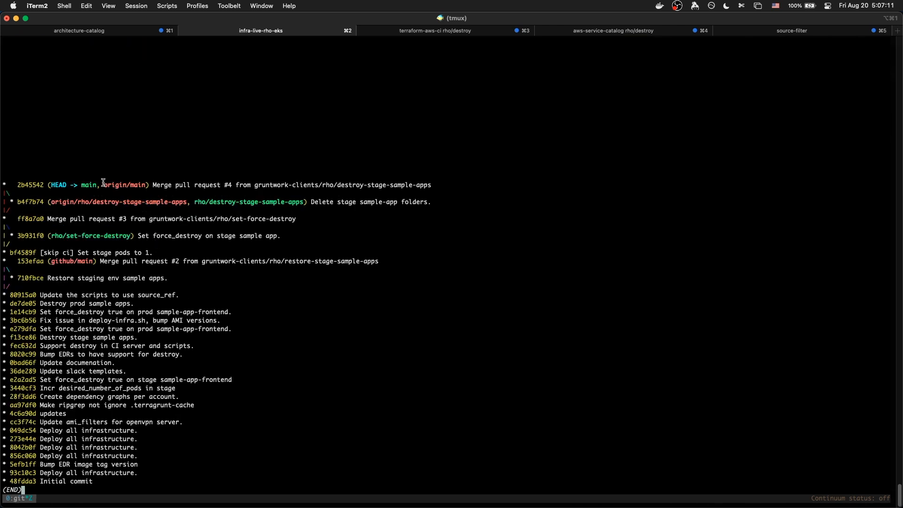
pyautogui.moveTo(93, 215)
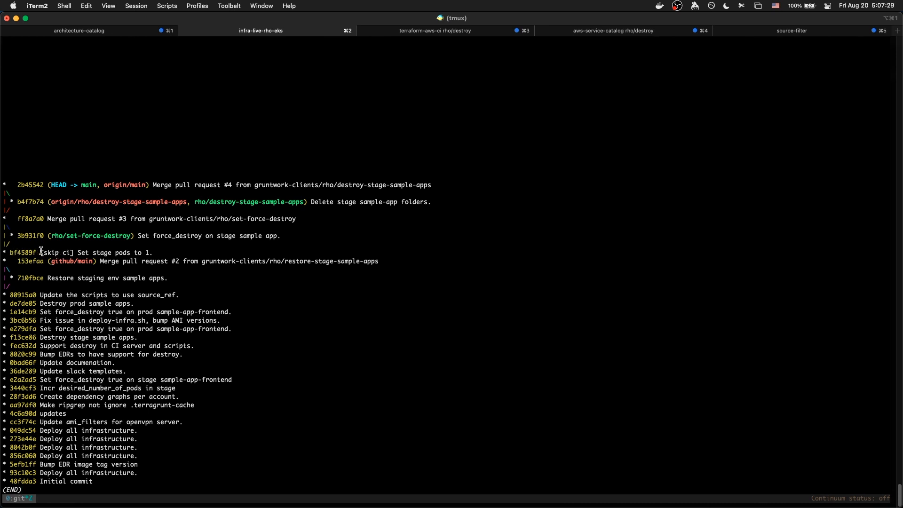
pyautogui.doubleClick(23, 252)
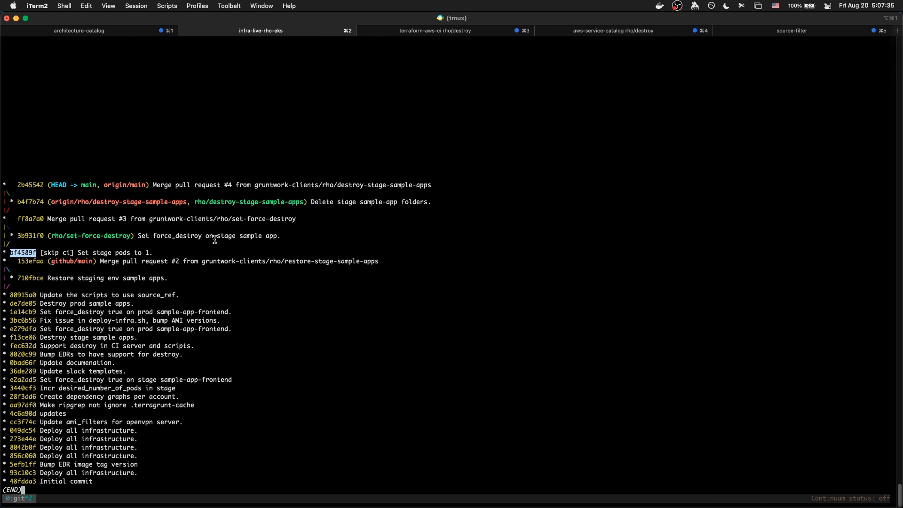
pyautogui.press('q')
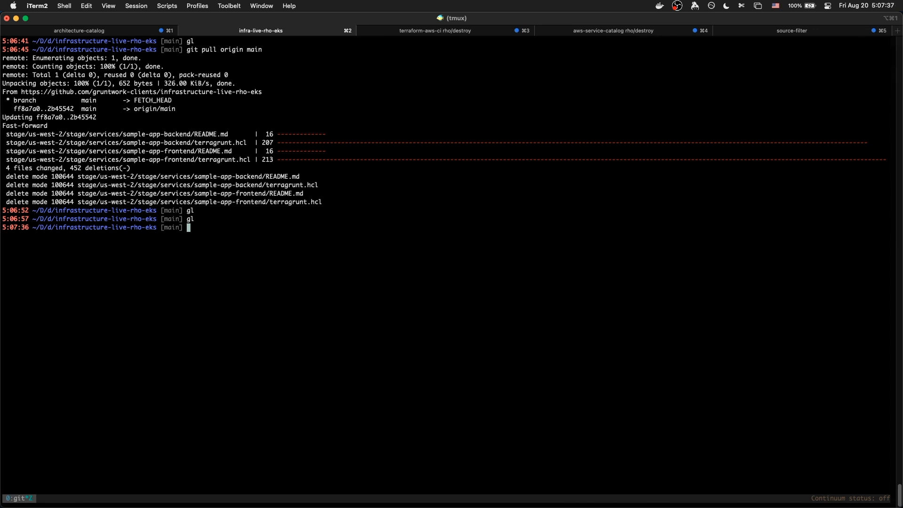
pyautogui.write('gco bf4589f')
pyautogui.write('gl')
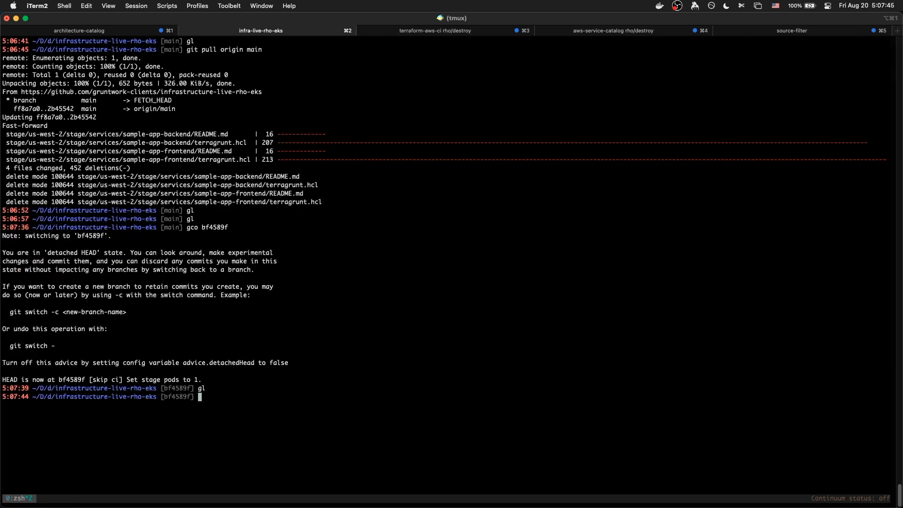
# Step: Copy stage/us-west-2/stage/services/sample-app-* to ../, list ../ to verify, and return to main
pyautogui.write('cp -')
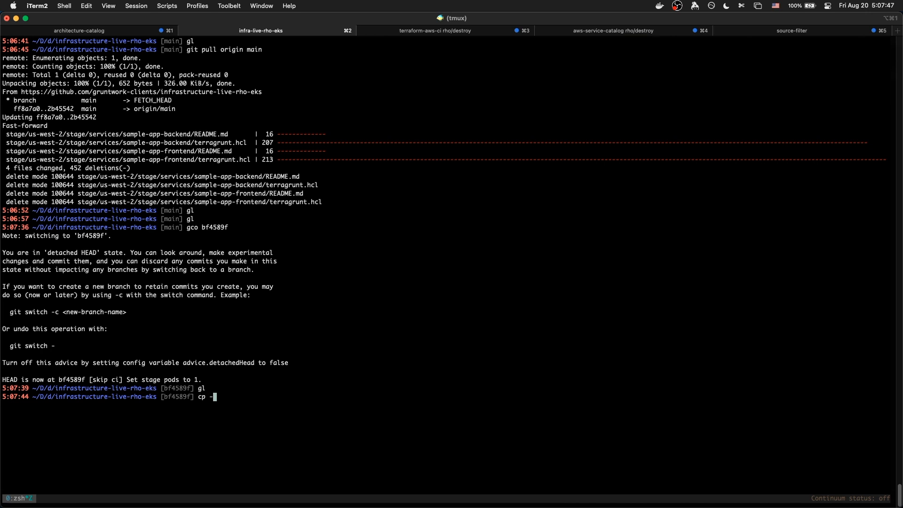
pyautogui.write('r')
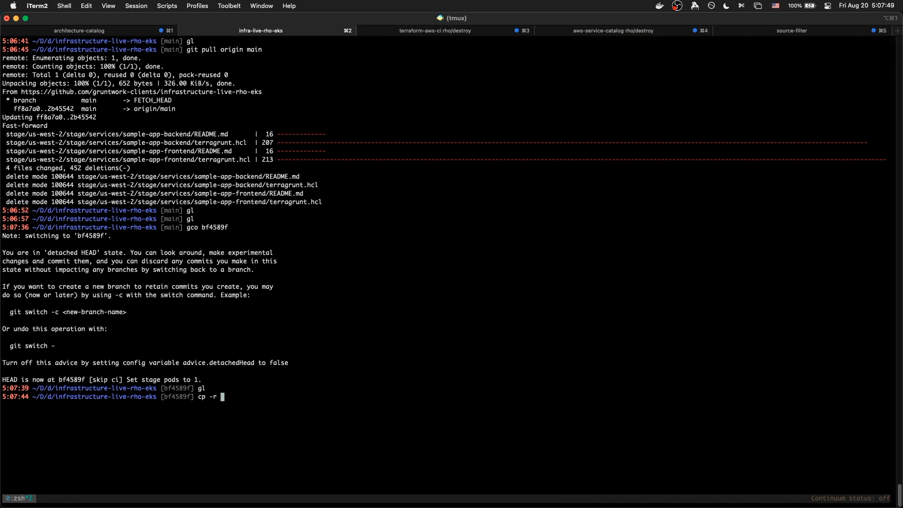
pyautogui.write('stage/_global/')
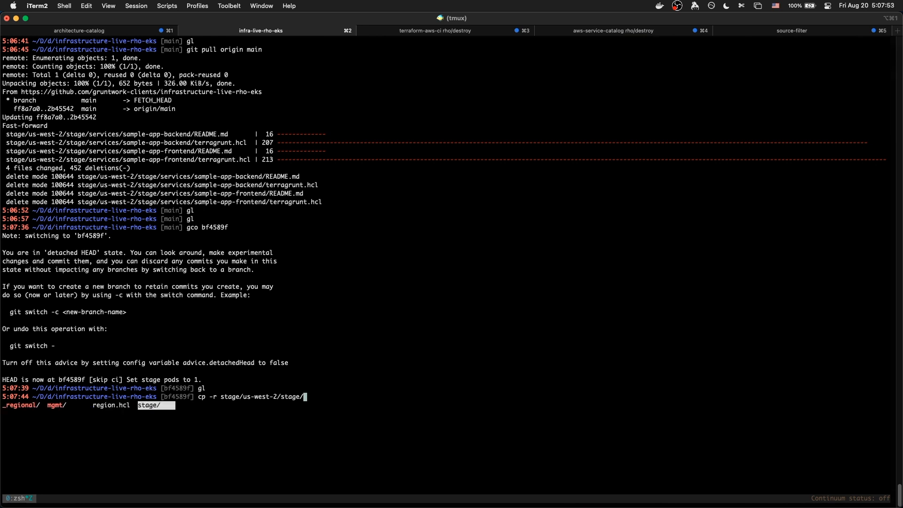
pyautogui.press('Tab')
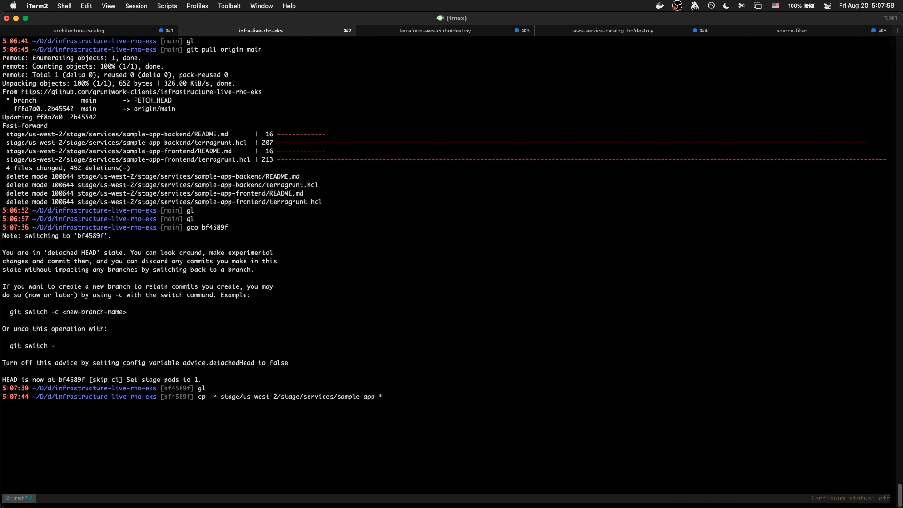
pyautogui.write('../')
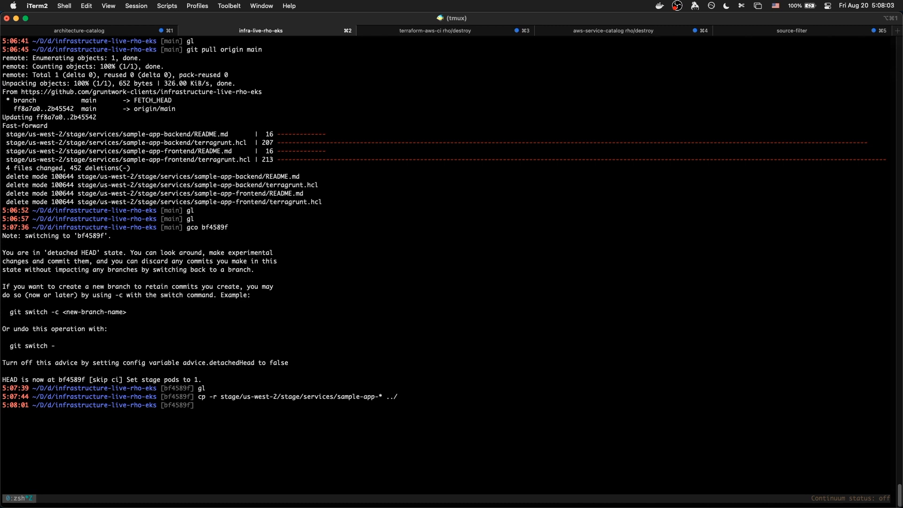
pyautogui.write('l ../')
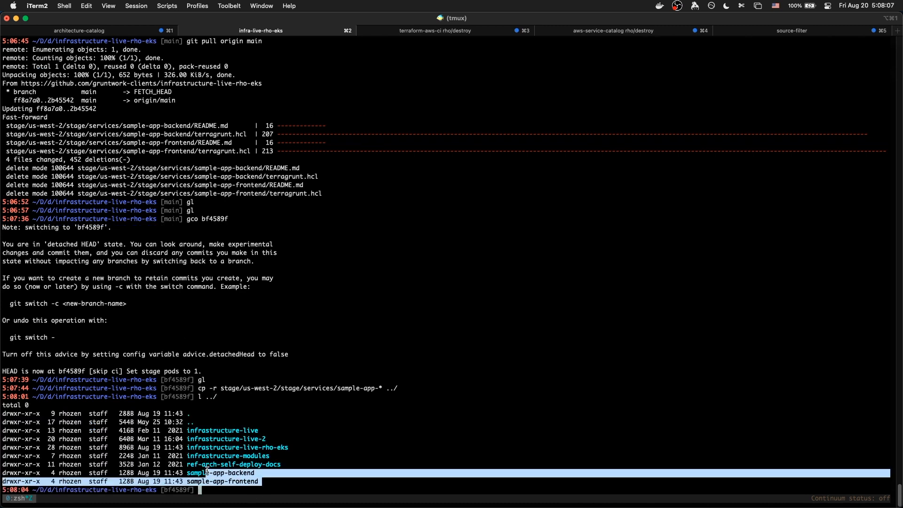
pyautogui.write('gco main')
pyautogui.write('gl')
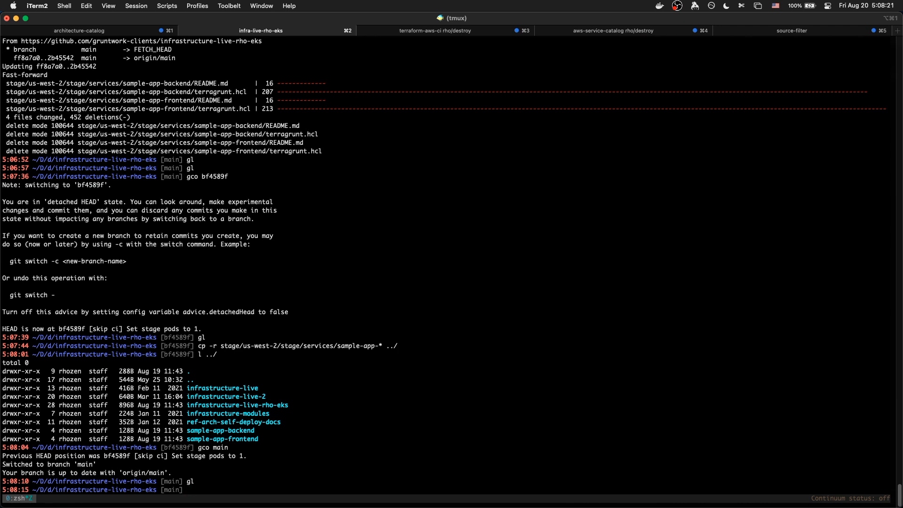
# Step: Create and switch to branch rho/restore-stage-sample-apps
pyautogui.write('gco')
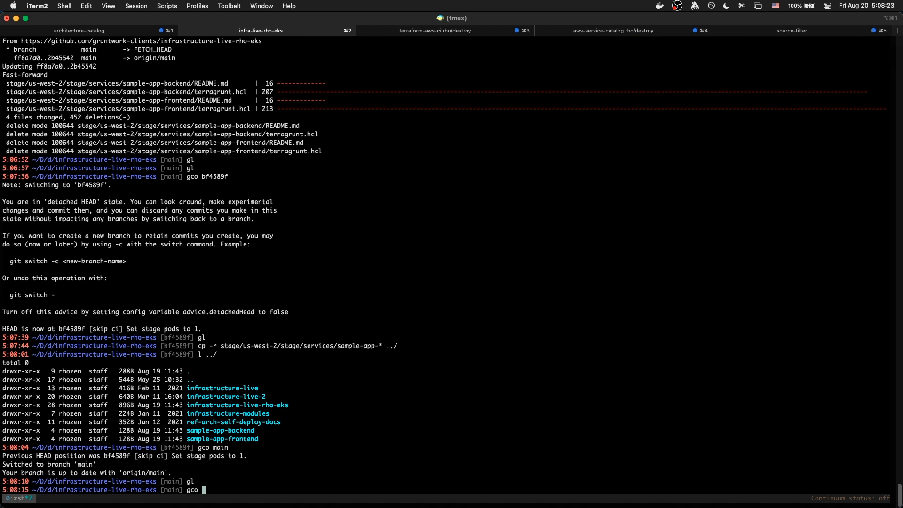
pyautogui.write('-b')
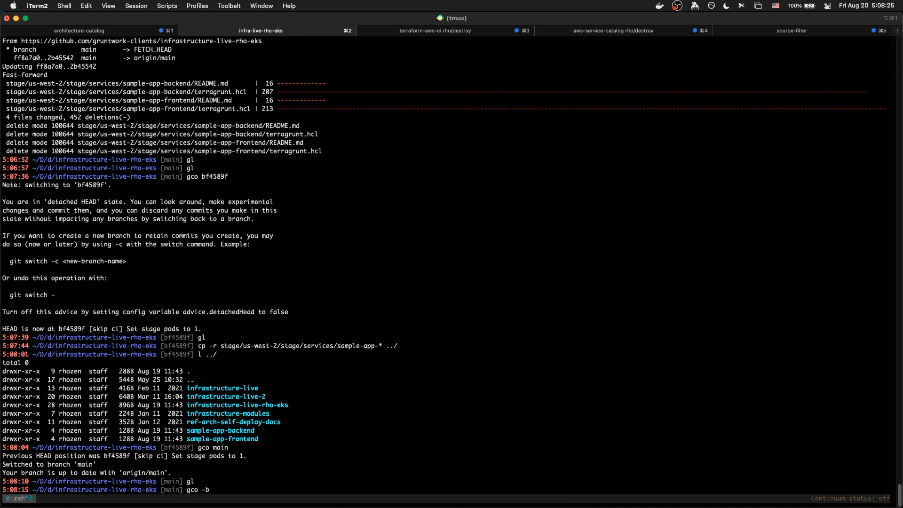
pyautogui.write('rho/restore')
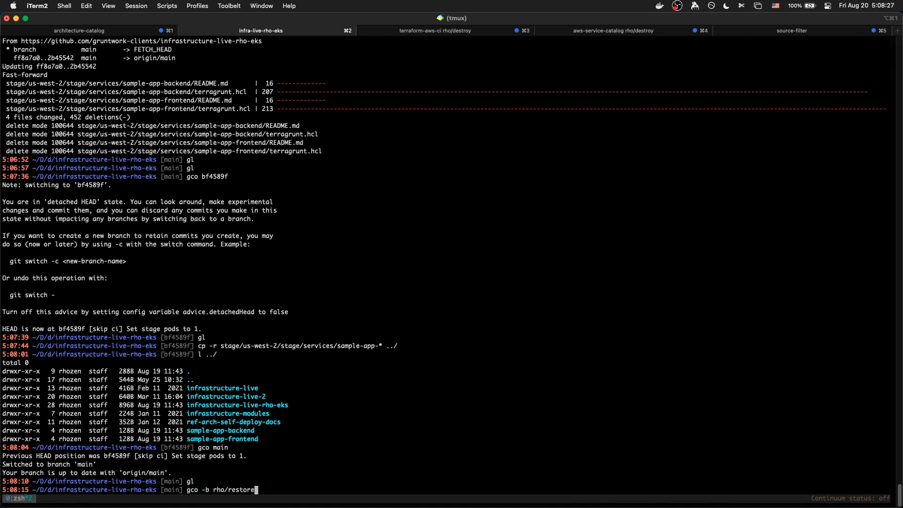
pyautogui.write('-stage-sample-apps')
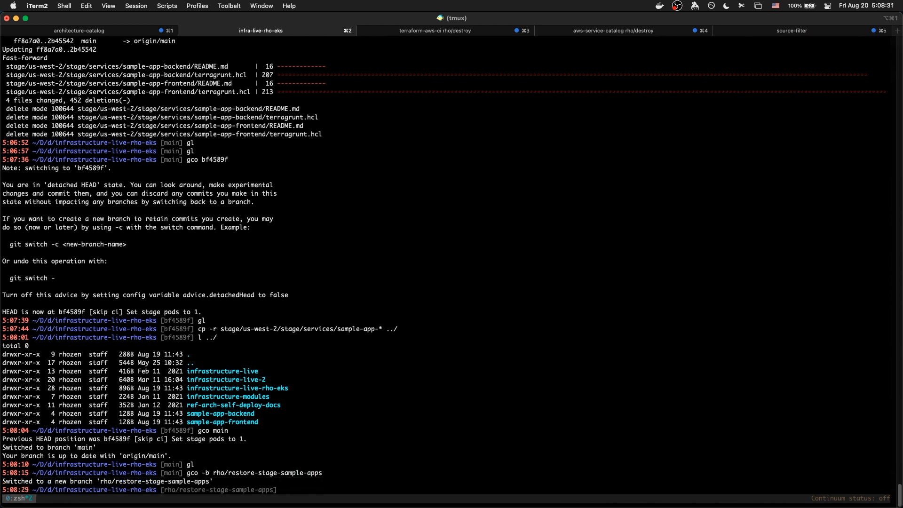
# Step: Copy ../sample-app-* back into stage services, git add them and confirm the four new files are staged
pyautogui.write('cp ../')
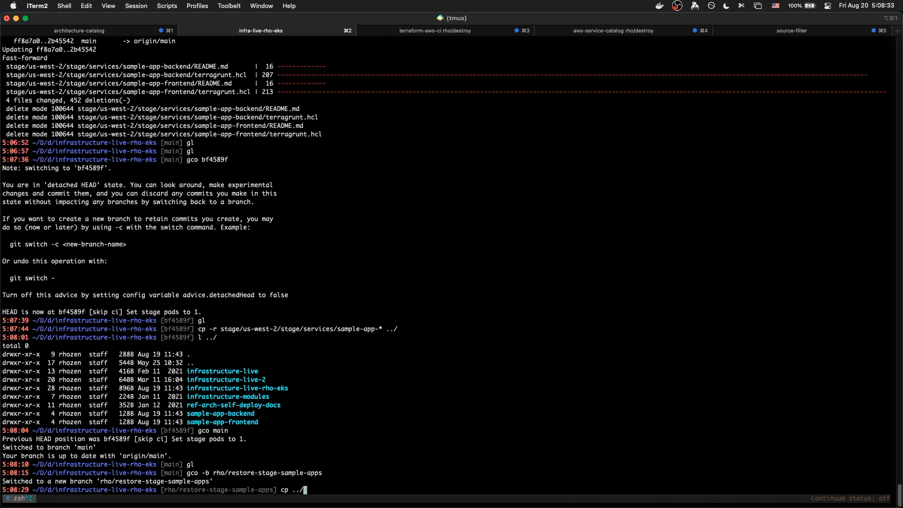
pyautogui.write('sample-app-')
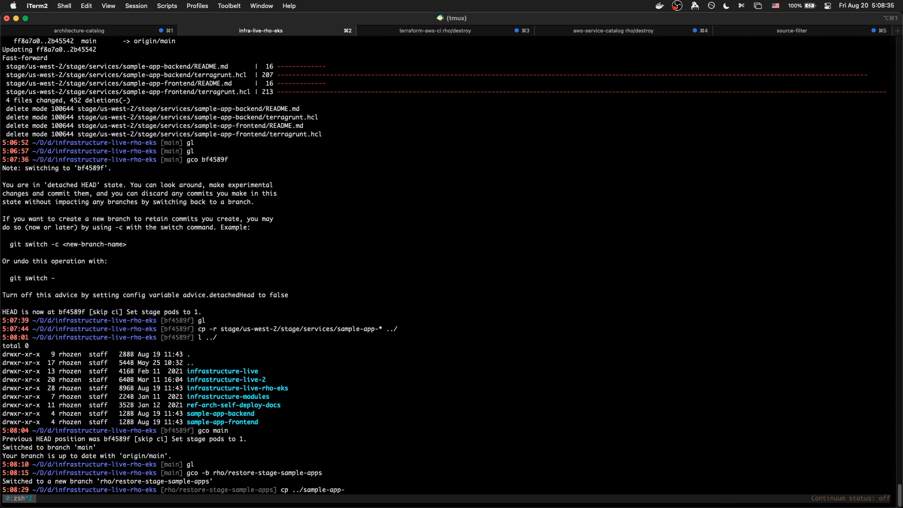
pyautogui.write('sage')
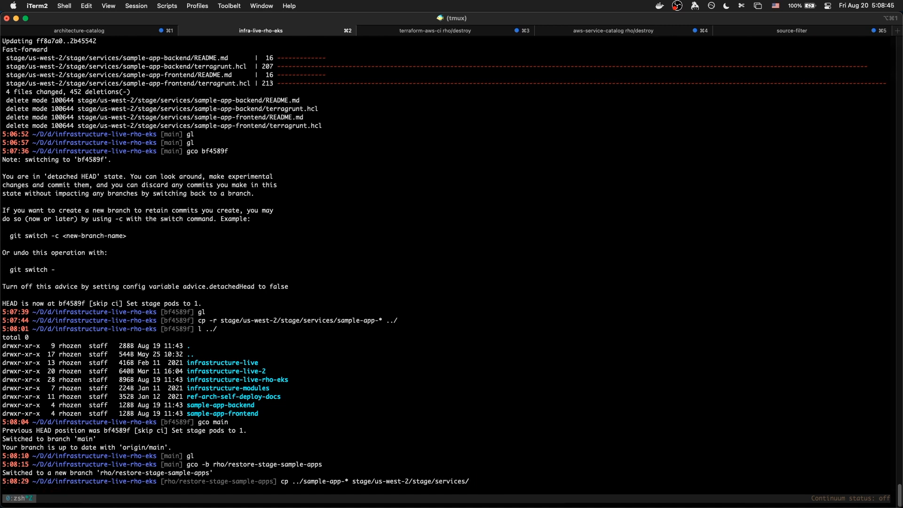
pyautogui.press('Return')
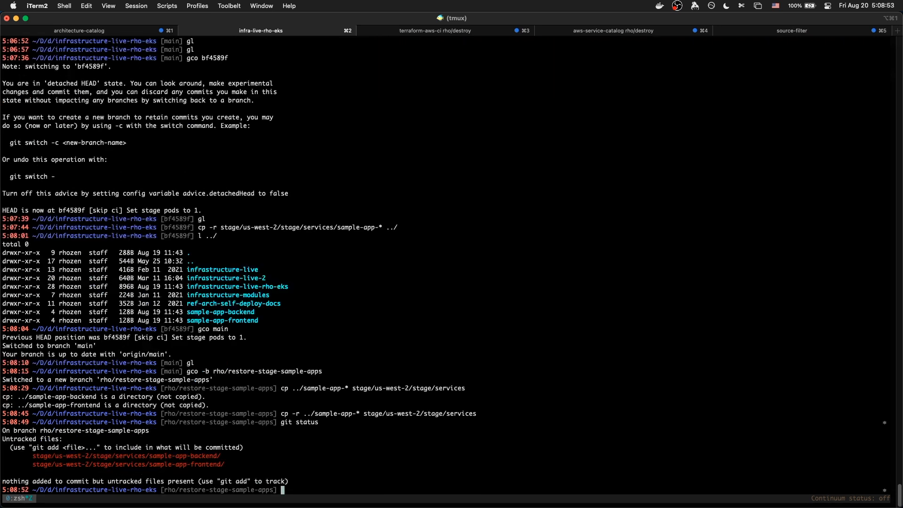
pyautogui.write('git add .')
pyautogui.write('git statu')
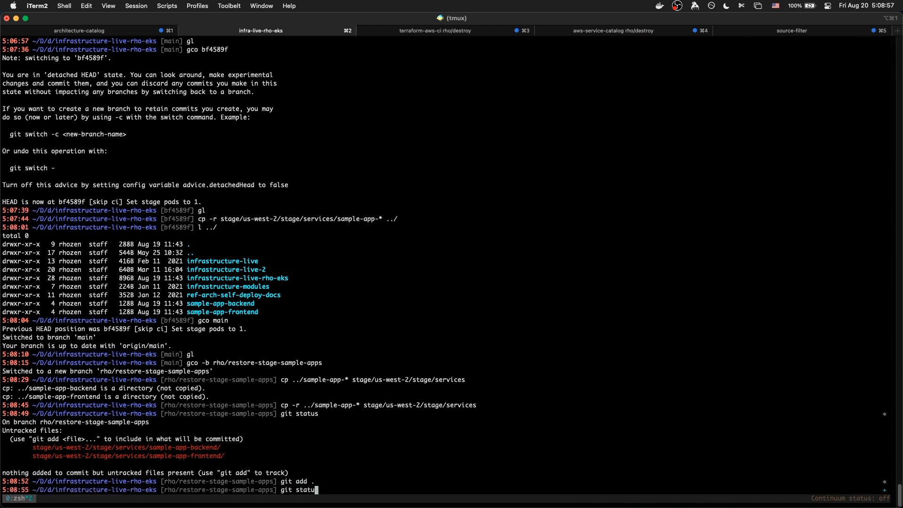
pyautogui.press('Enter')
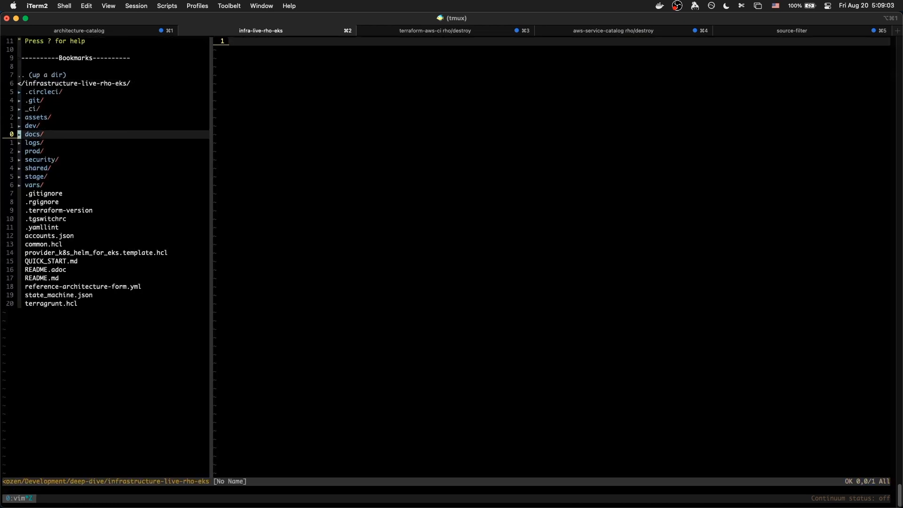
# Step: Look around the repo in vim's NERDTree view before quitting back to the shell
pyautogui.click(36, 176)
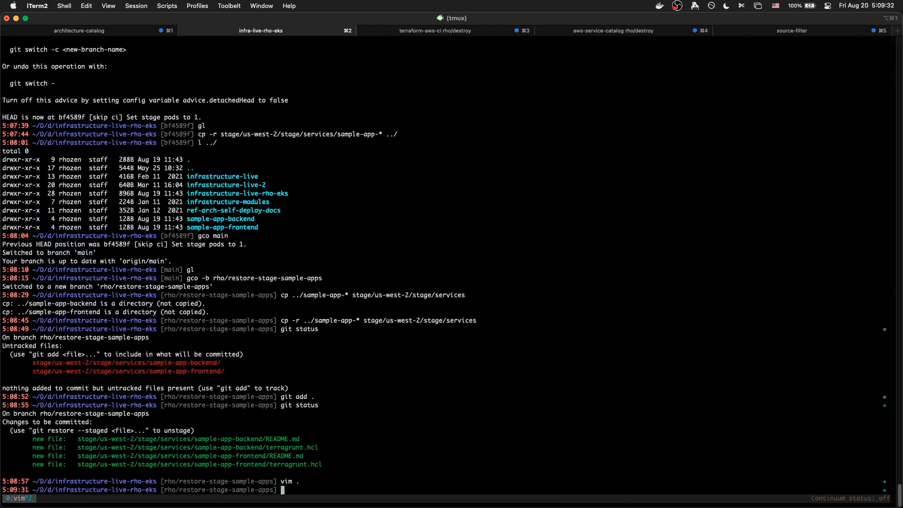
# Step: Commit with gc -m 'Restore sample apps in stage.' and push rho/restore-stage-sample-apps to origin
pyautogui.write('g')
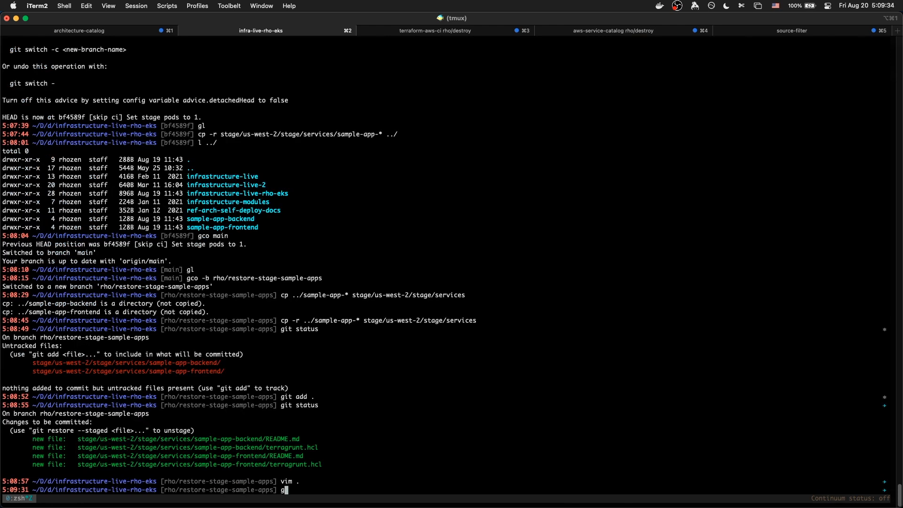
pyautogui.write("c -m '")
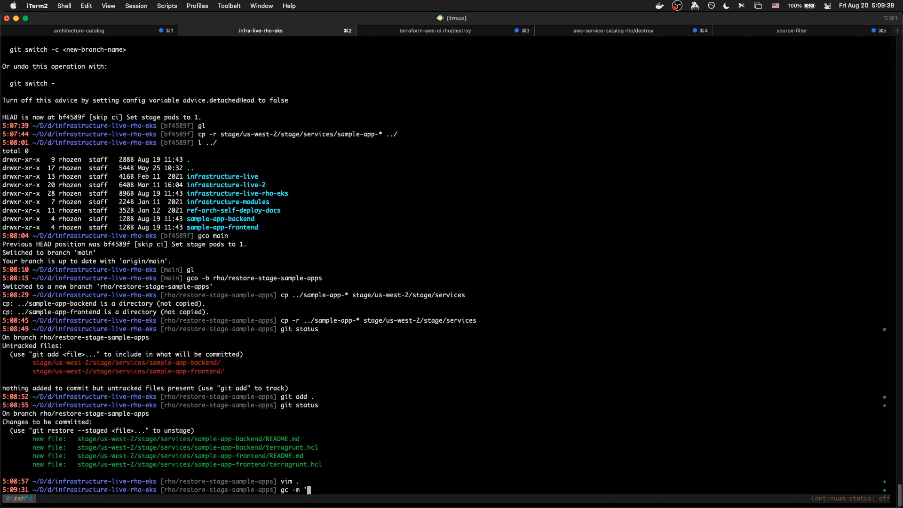
pyautogui.write("Restore sample apps in stage.'")
pyautogui.write('gp -u origin rho/r')
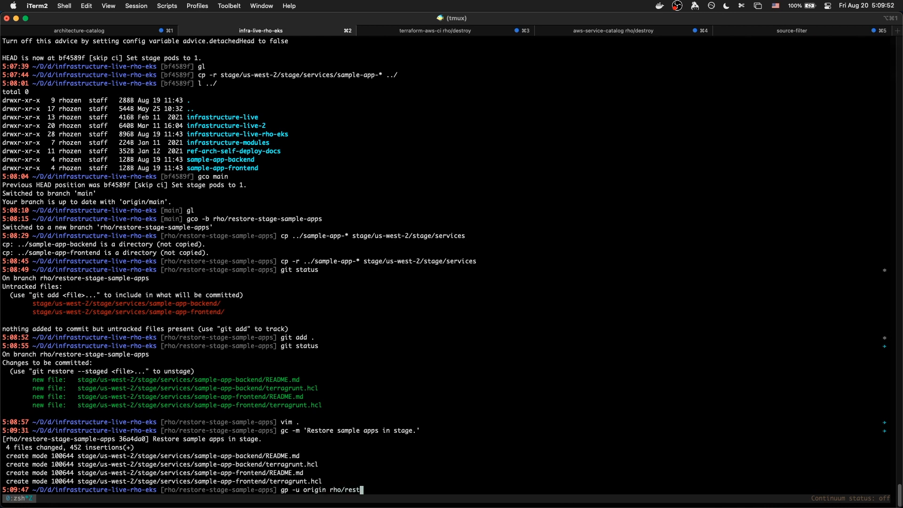
pyautogui.write('es')
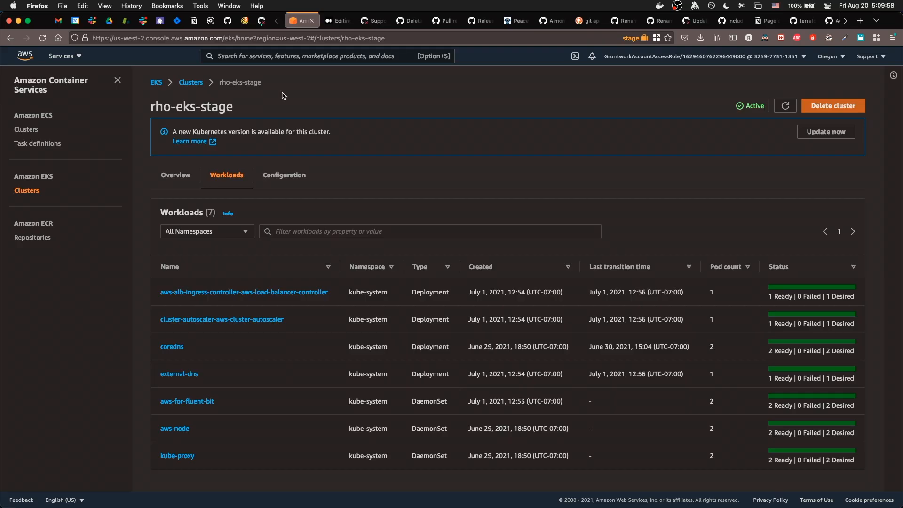
# Step: On GitHub's Pull requests page, start comparing the freshly pushed rho/restore-stage-sample-apps branch
pyautogui.click(405, 21)
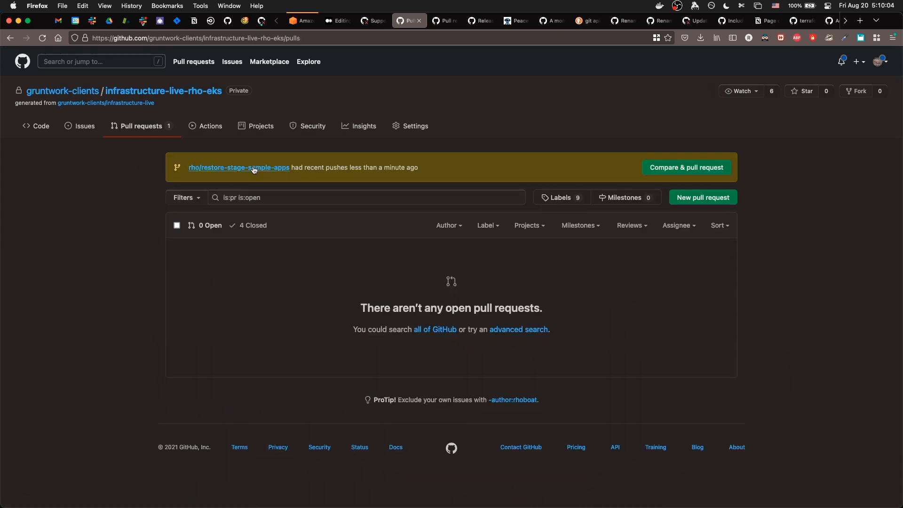
pyautogui.click(238, 167)
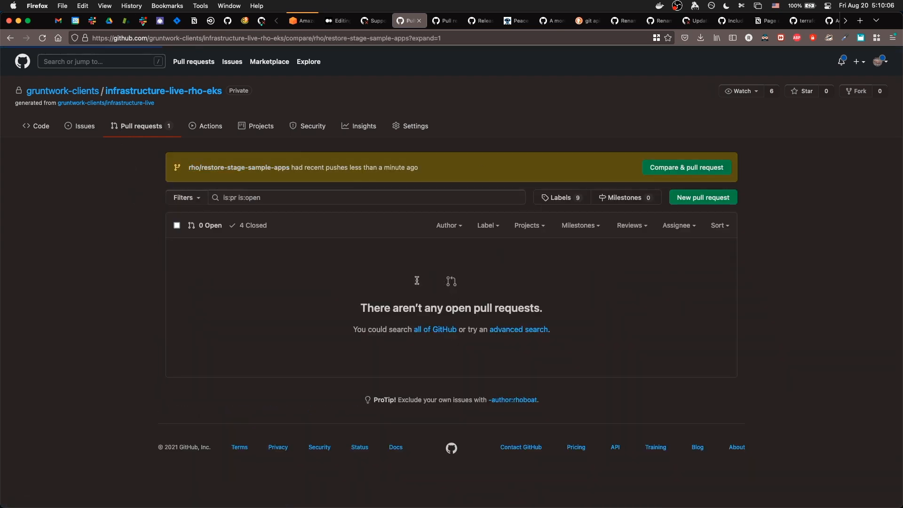
pyautogui.click(685, 167)
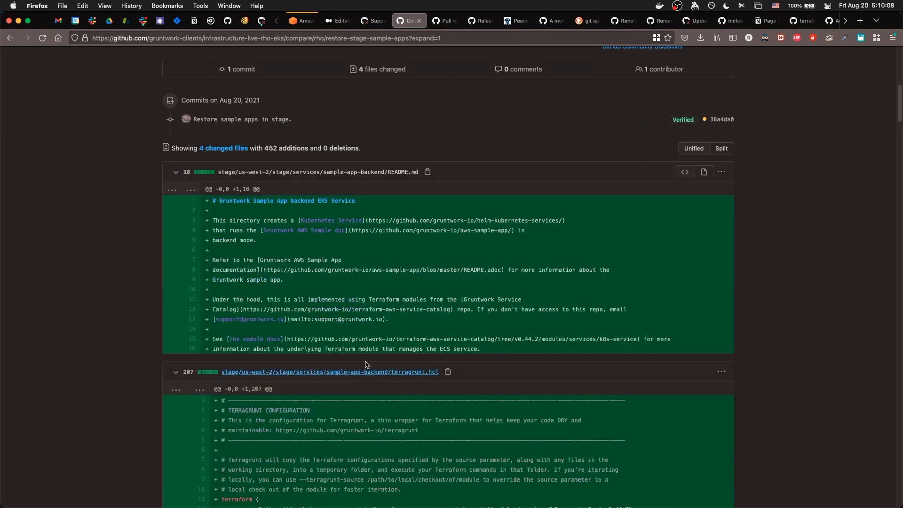
pyautogui.scroll(-3)
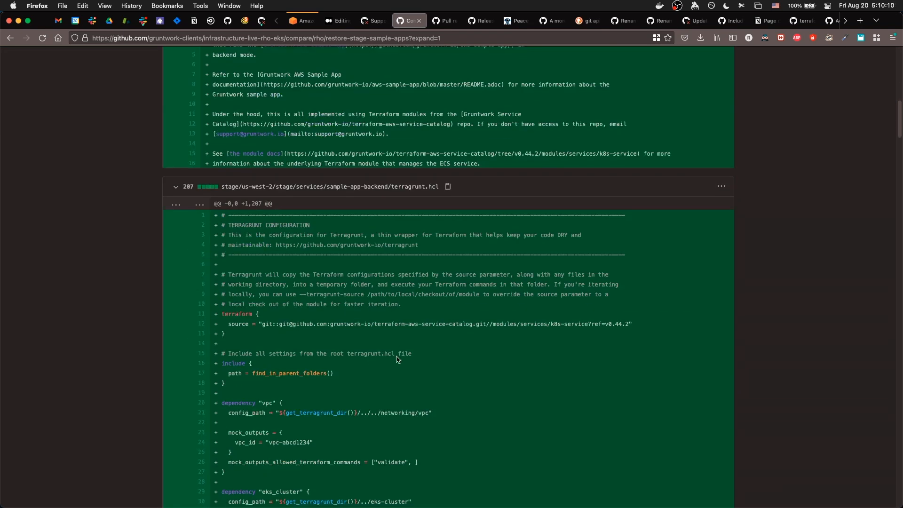
pyautogui.scroll(-3)
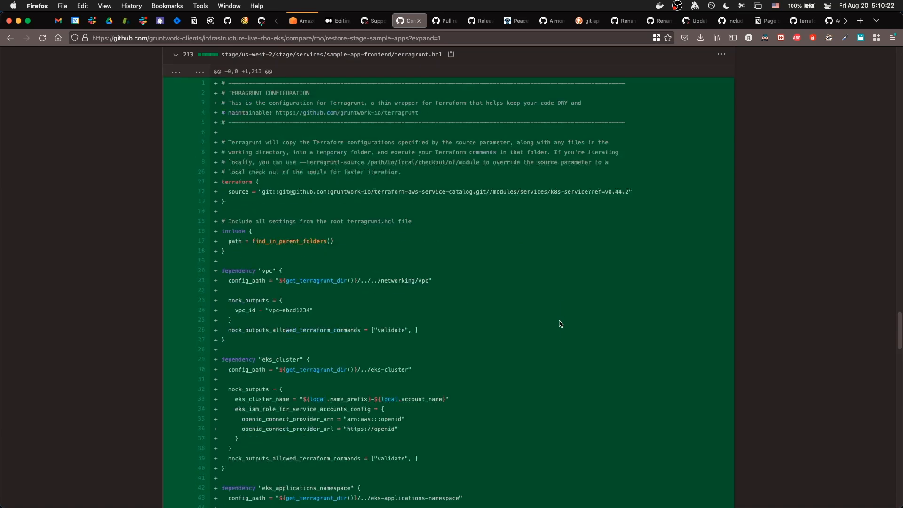
pyautogui.scroll(-3)
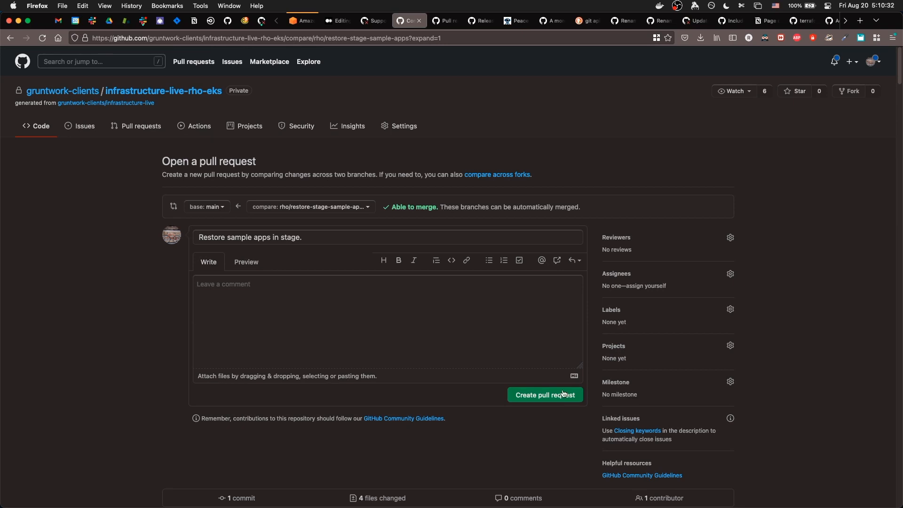
# Step: Create pull request #5 'Restore sample apps in stage.' and scroll through it
pyautogui.click(543, 394)
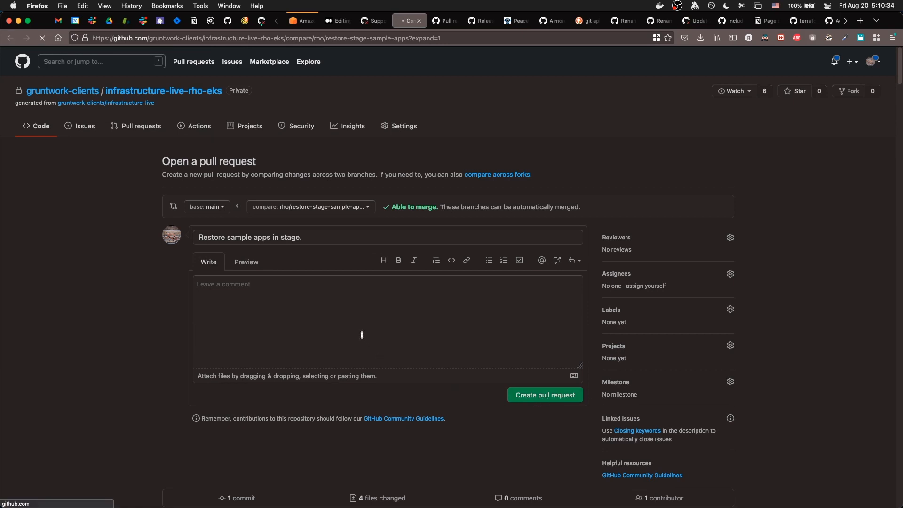
pyautogui.click(544, 395)
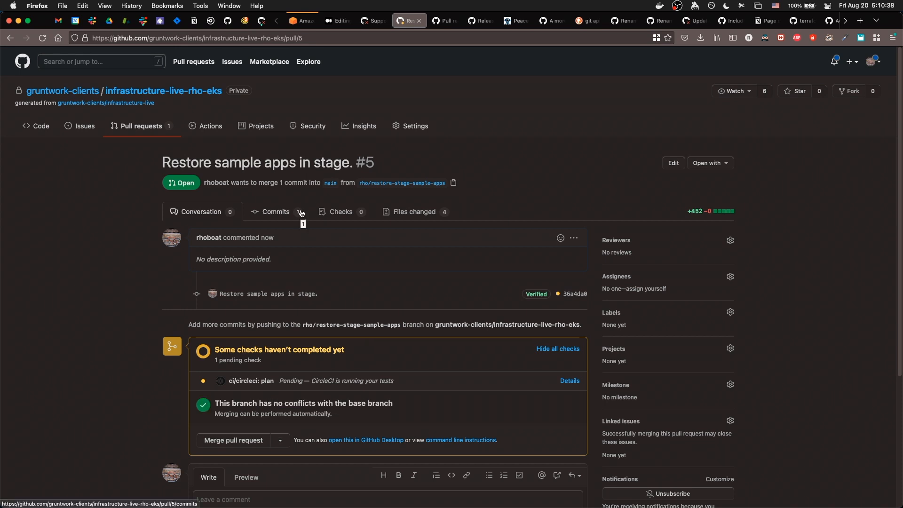
pyautogui.scroll(-3)
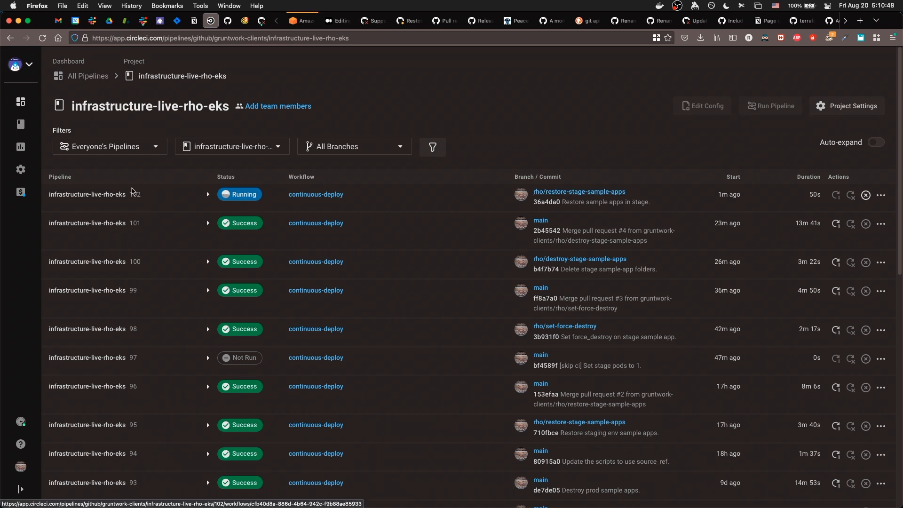
# Step: Expand pipeline 102 for the restore branch and enter its running plan job
pyautogui.click(207, 193)
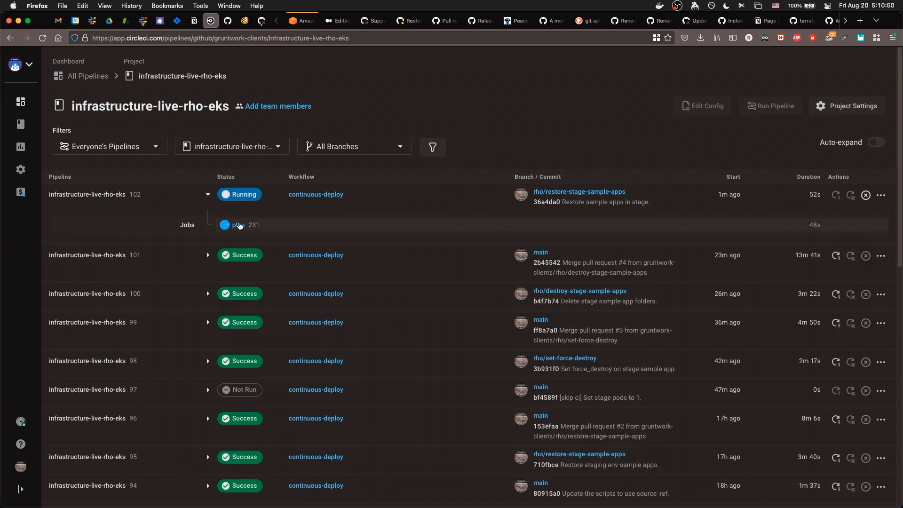
pyautogui.moveTo(238, 225)
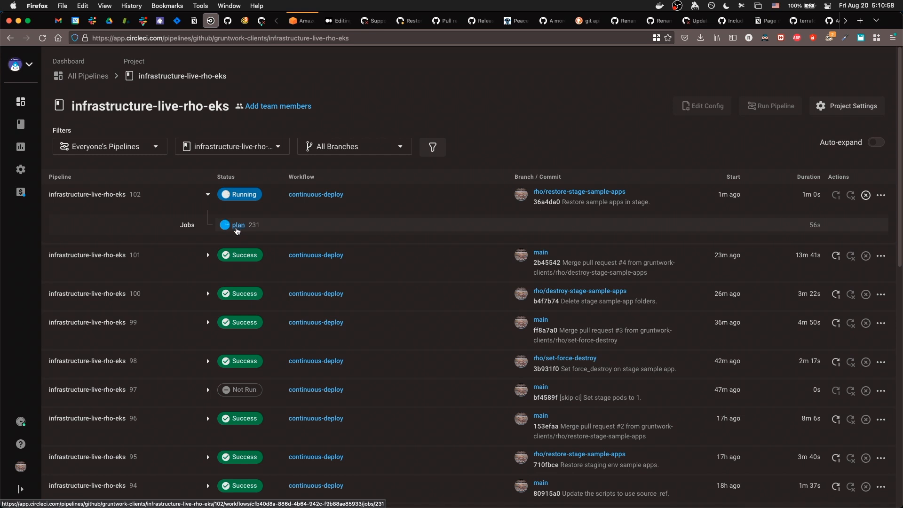
pyautogui.click(237, 225)
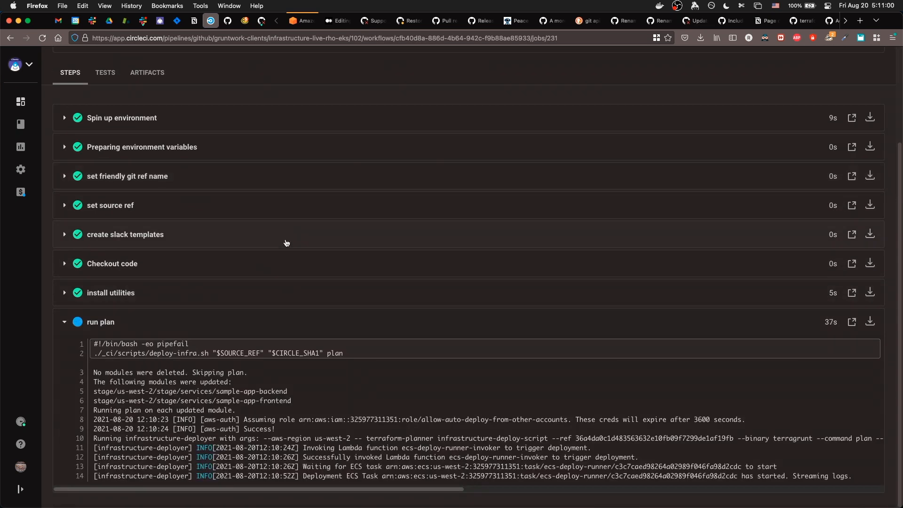
# Step: Follow the run plan log to success: Plan 4 to add for backend, 7 to add for frontend
pyautogui.scroll(-3)
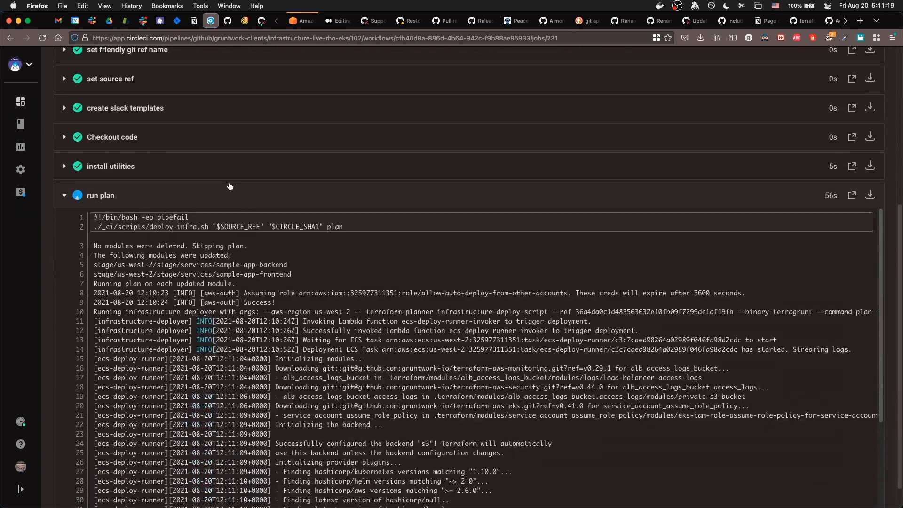
pyautogui.scroll(-3)
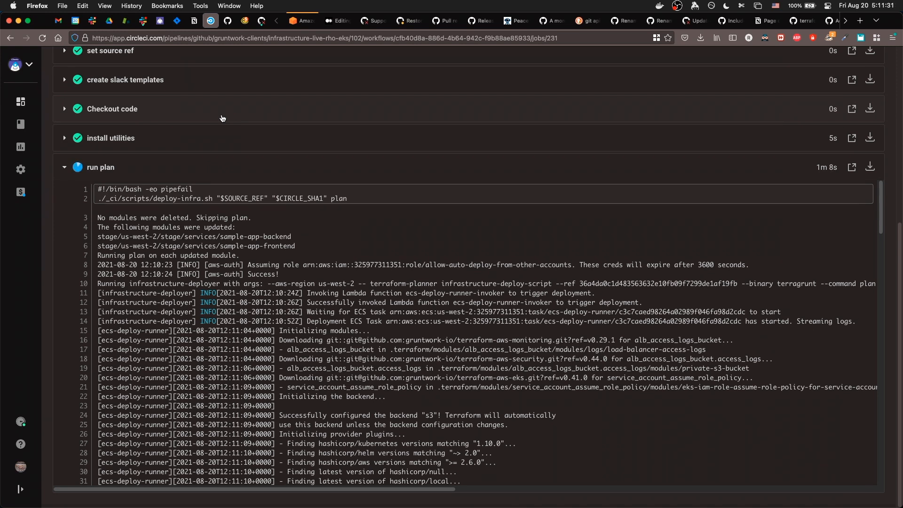
pyautogui.scroll(-3)
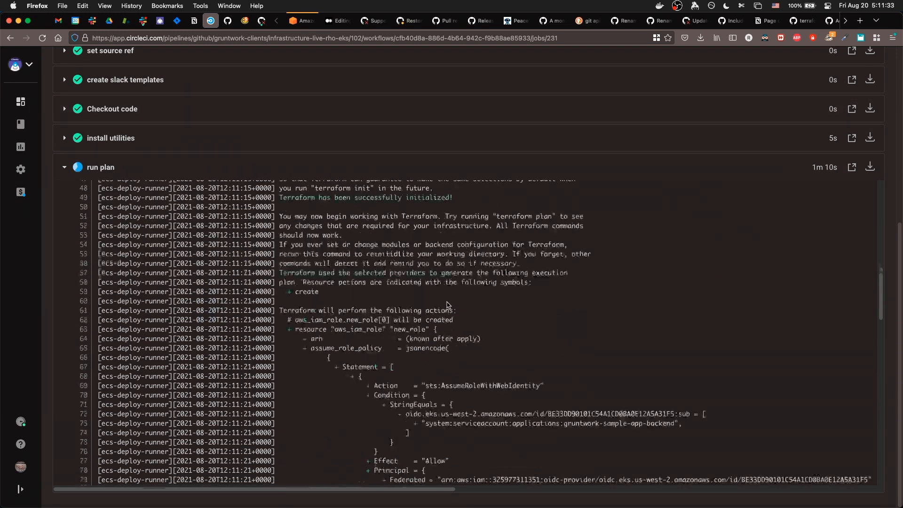
pyautogui.scroll(-3)
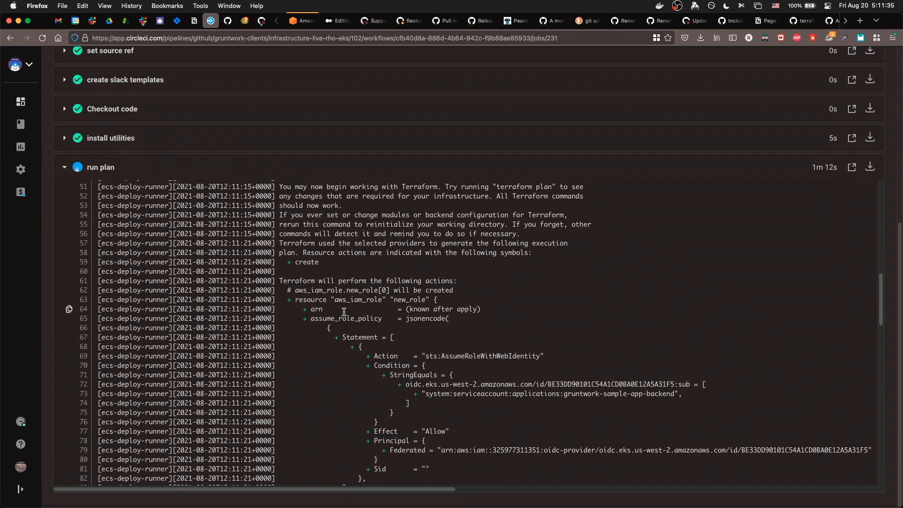
pyautogui.scroll(-3)
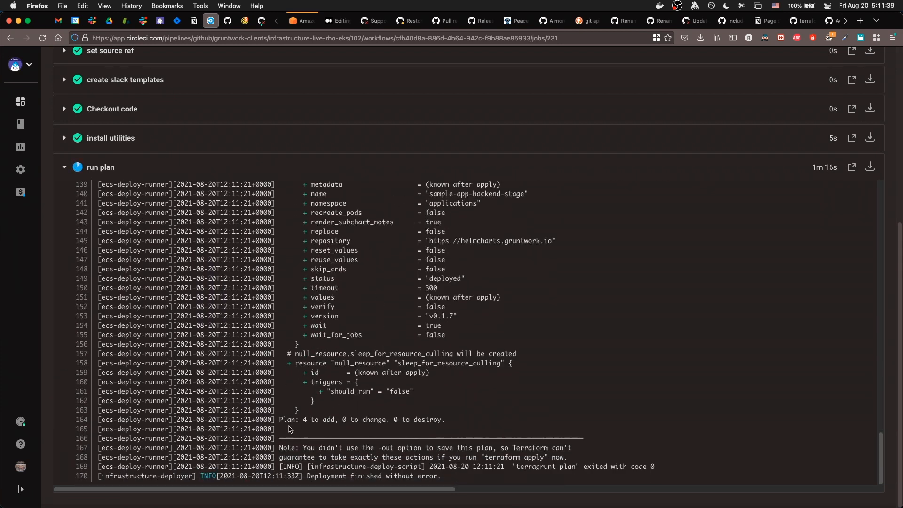
pyautogui.moveTo(290, 429); pyautogui.dragTo(448, 422)
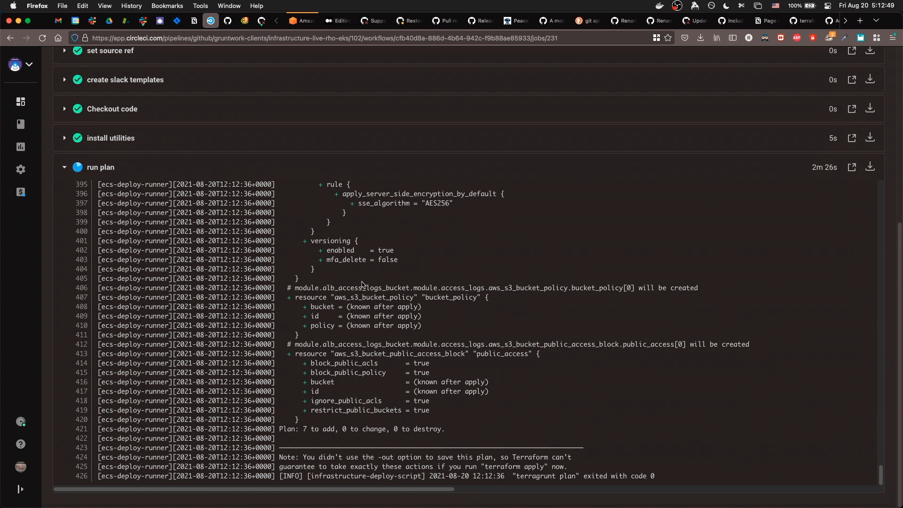
pyautogui.moveTo(320, 232)
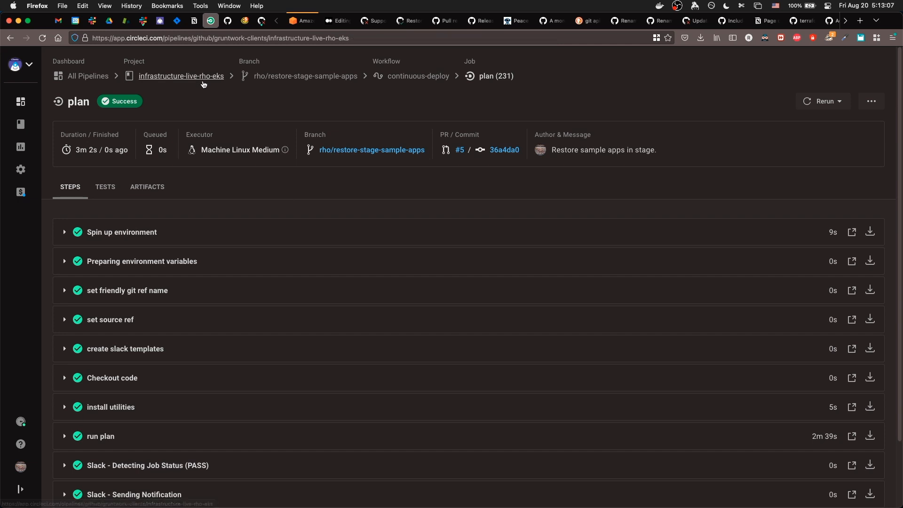
pyautogui.moveTo(230, 99)
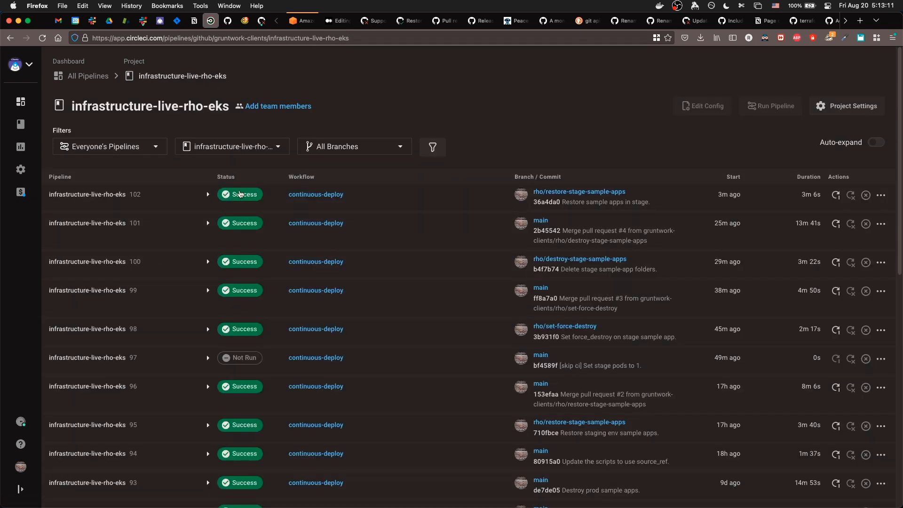
# Step: Check pipeline 102's plan job succeeded, then return to pull request #5 with all checks passed
pyautogui.click(207, 193)
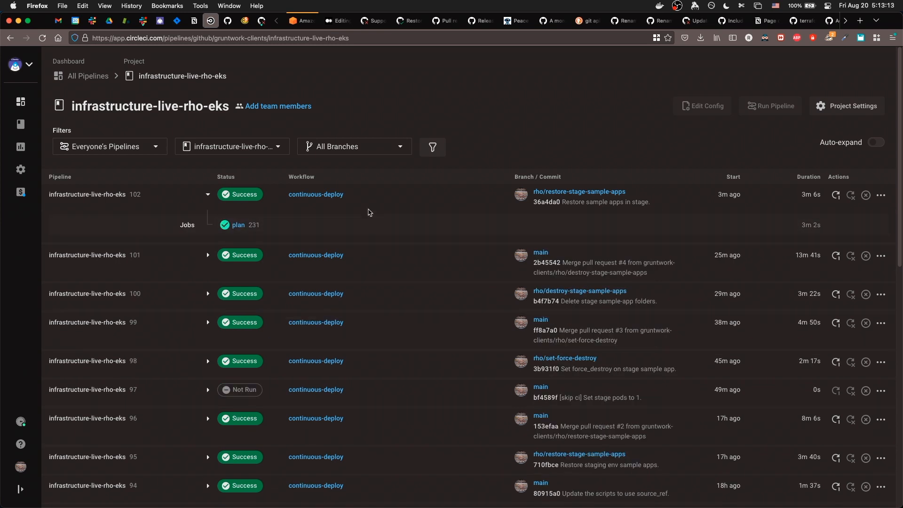
pyautogui.moveTo(409, 20)
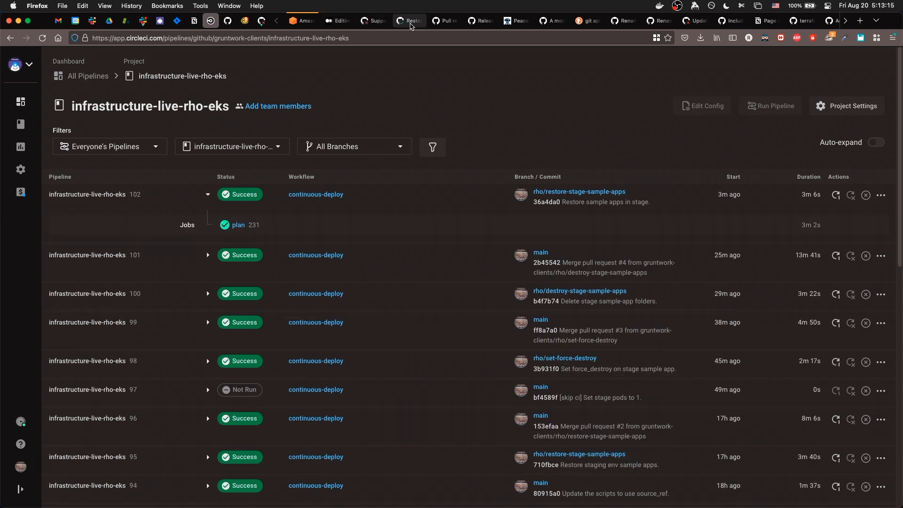
pyautogui.click(407, 19)
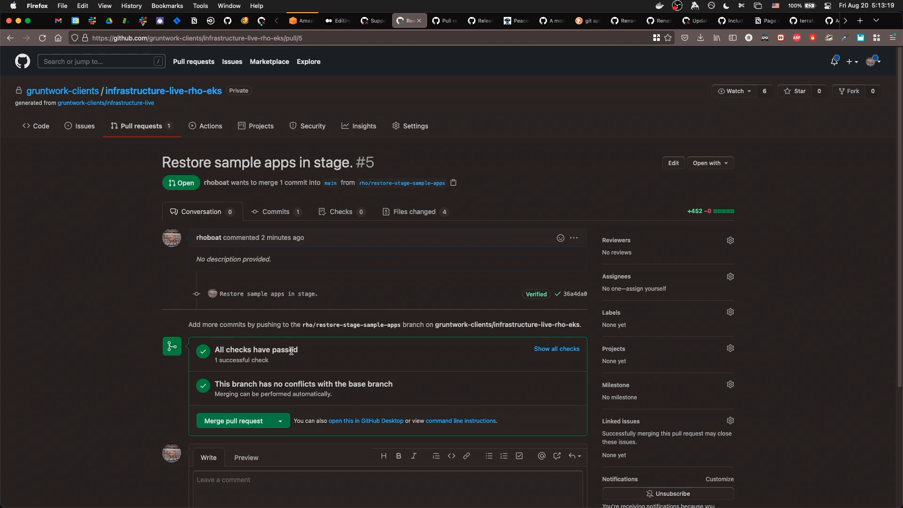
# Step: Merge pull request #5 'Restore sample apps in stage' into main and view CircleCI pipelines
pyautogui.scroll(-3)
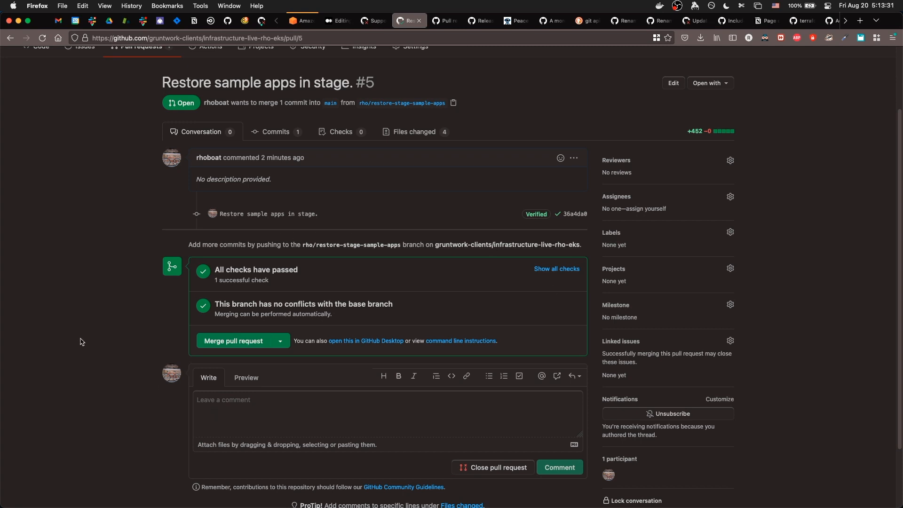
pyautogui.moveTo(200, 335)
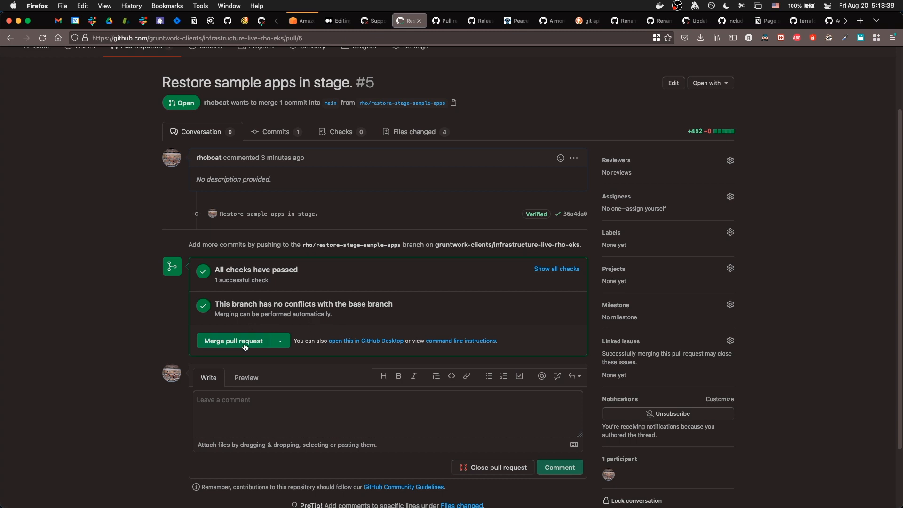
pyautogui.click(234, 341)
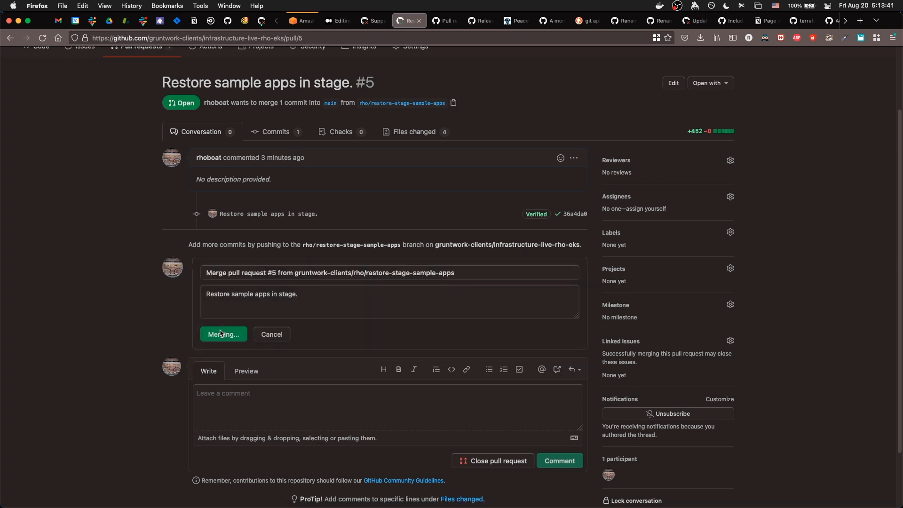
pyautogui.click(223, 334)
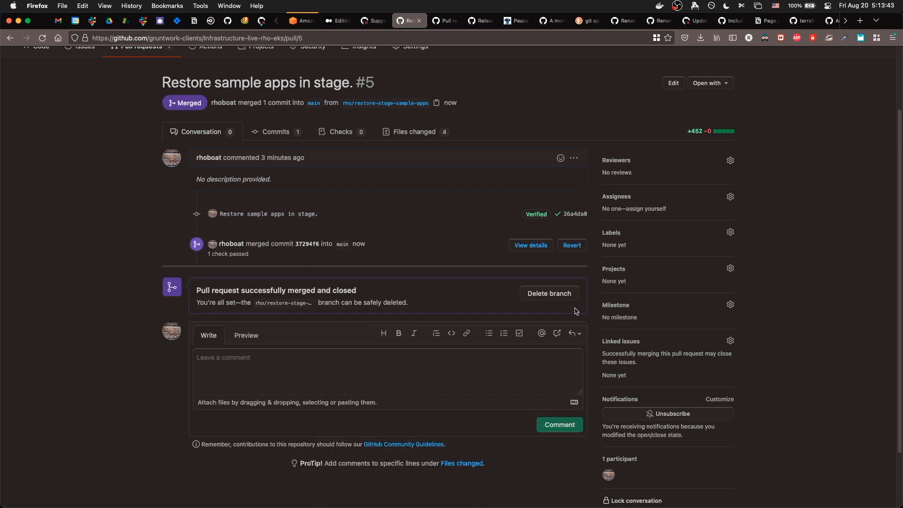
pyautogui.click(547, 293)
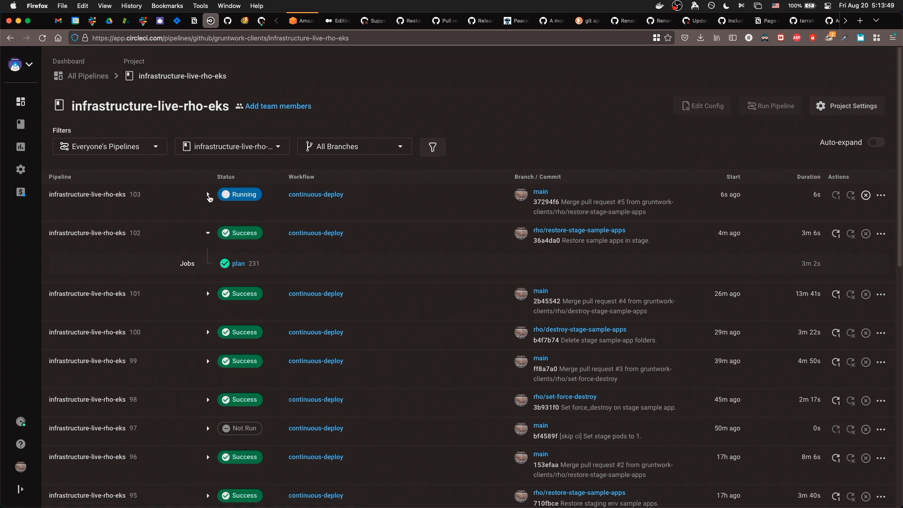
# Step: Expand pipeline 103 on main and enter its successful plan (232) job
pyautogui.click(206, 193)
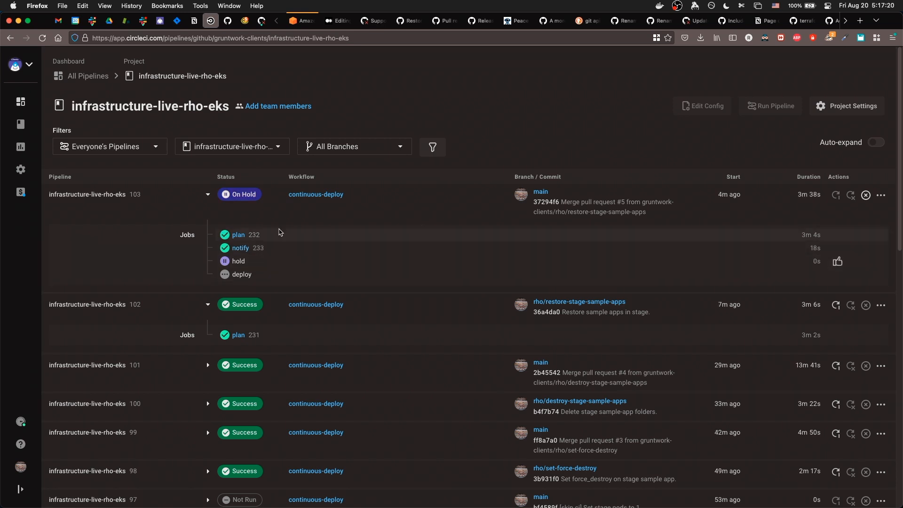
pyautogui.click(237, 234)
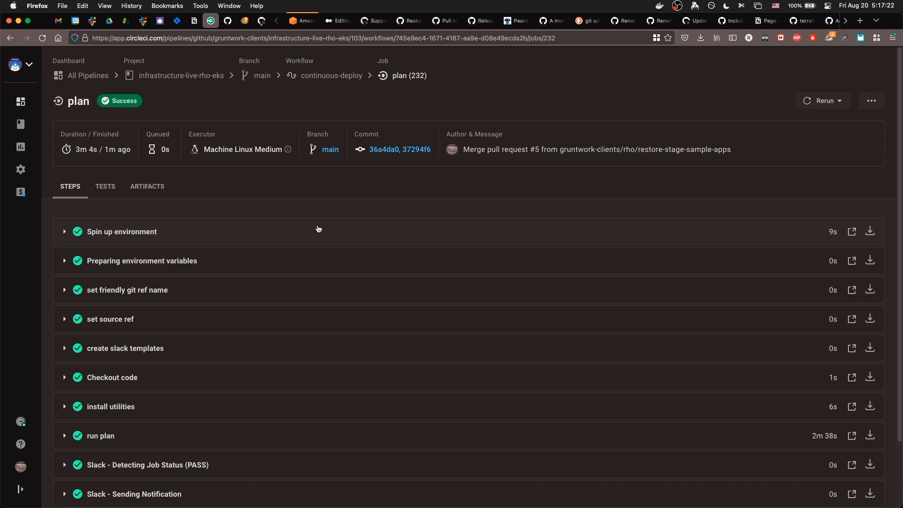
# Step: Review the run plan step output showing 4 resources to add, then go back to the pipeline list
pyautogui.click(100, 435)
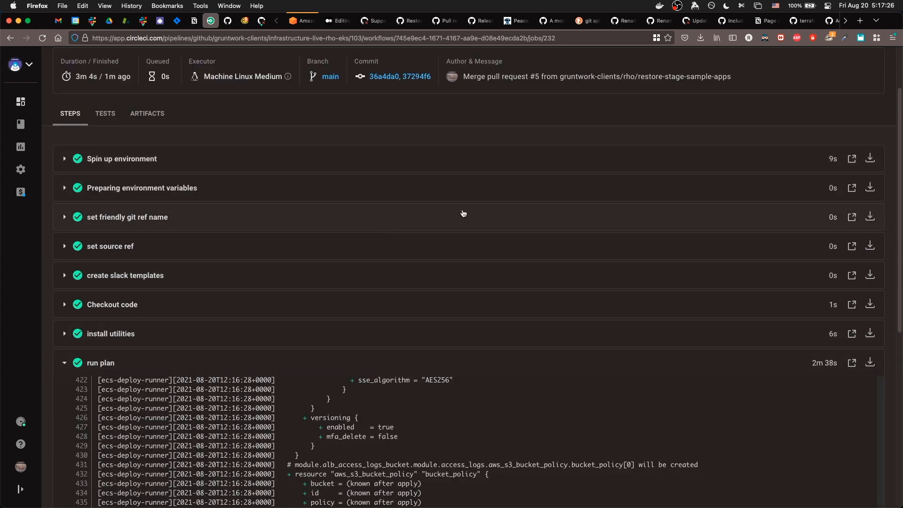
pyautogui.scroll(-3)
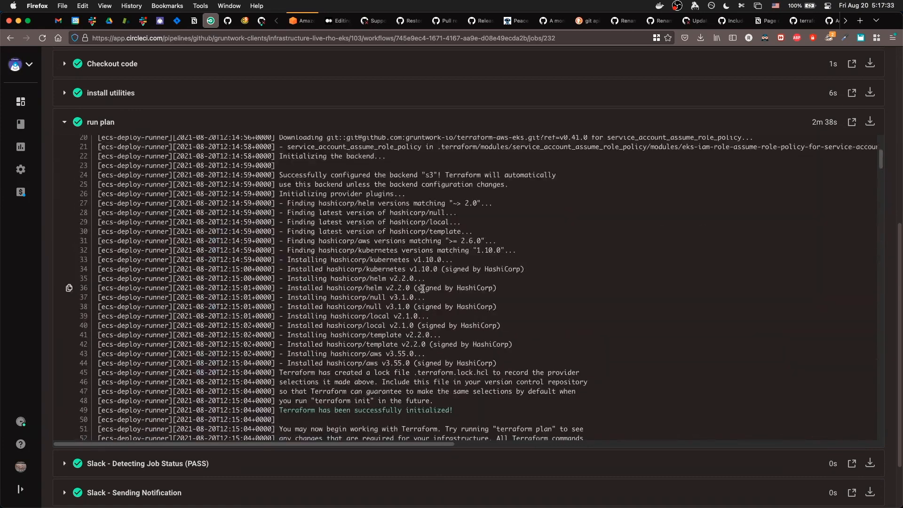
pyautogui.scroll(-3)
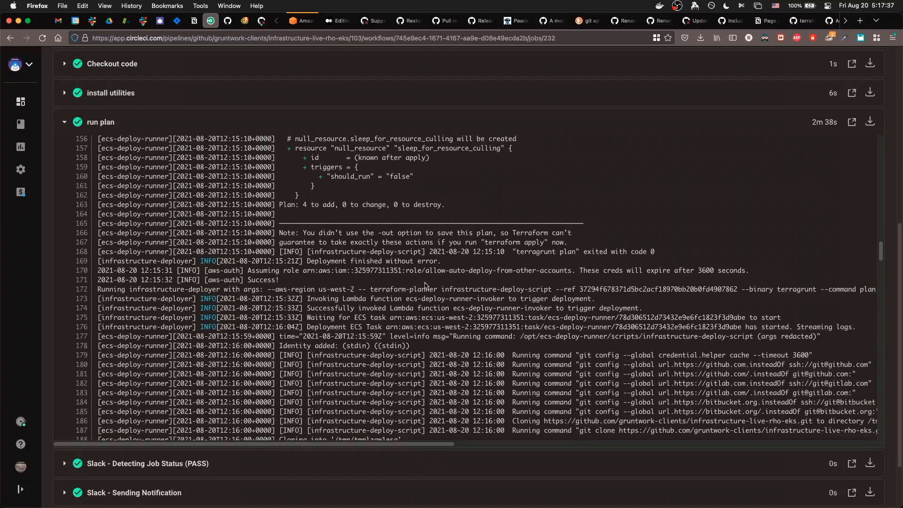
pyautogui.scroll(-3)
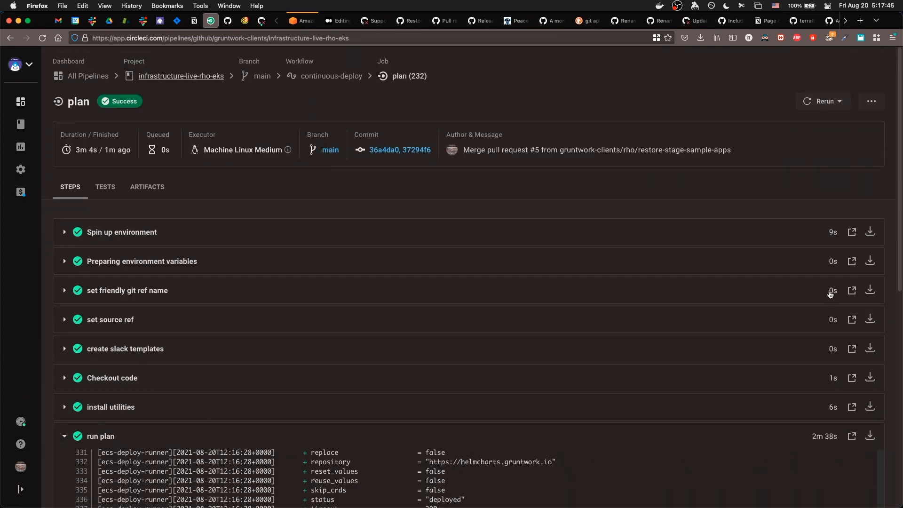
pyautogui.click(180, 75)
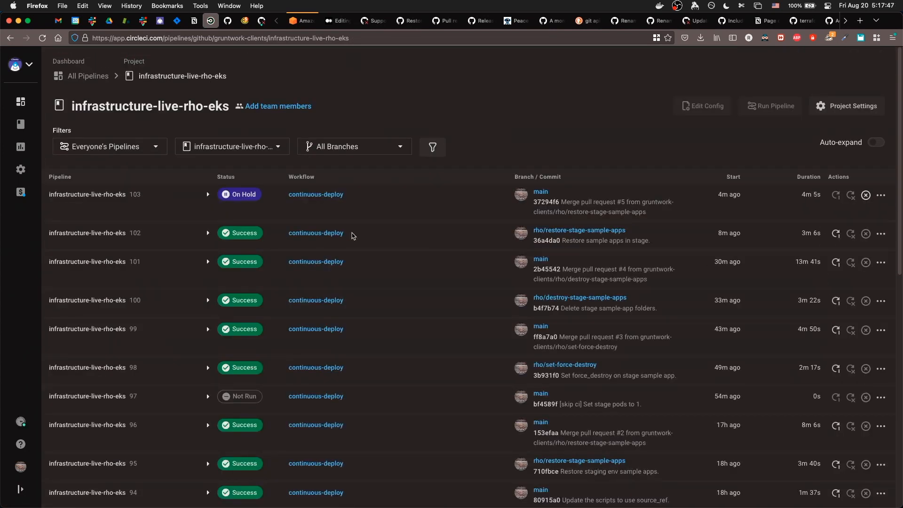
# Step: Approve the hold on pipeline 103 and enter the started deploy (234) job
pyautogui.click(207, 193)
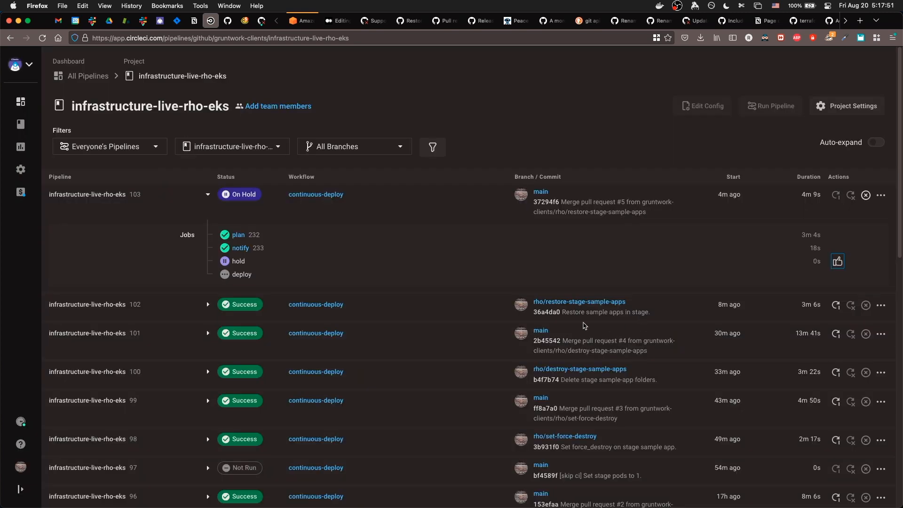
pyautogui.click(837, 260)
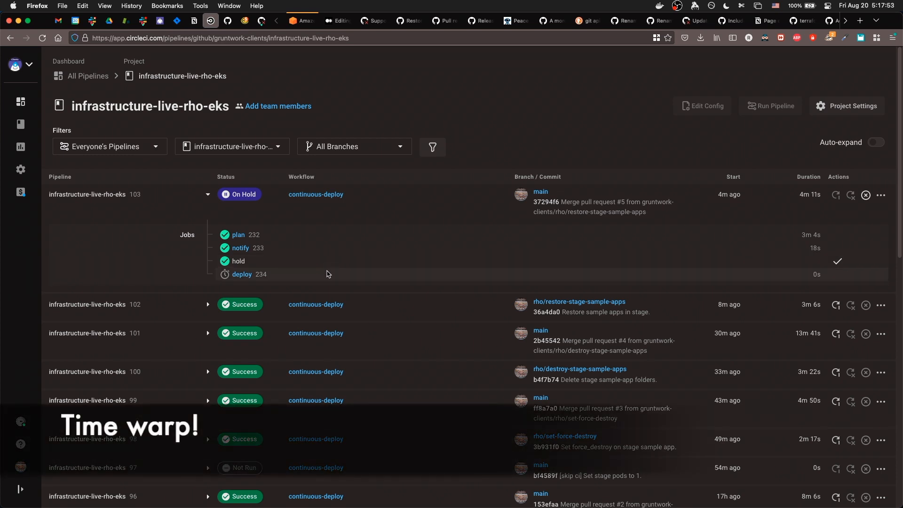
pyautogui.click(242, 273)
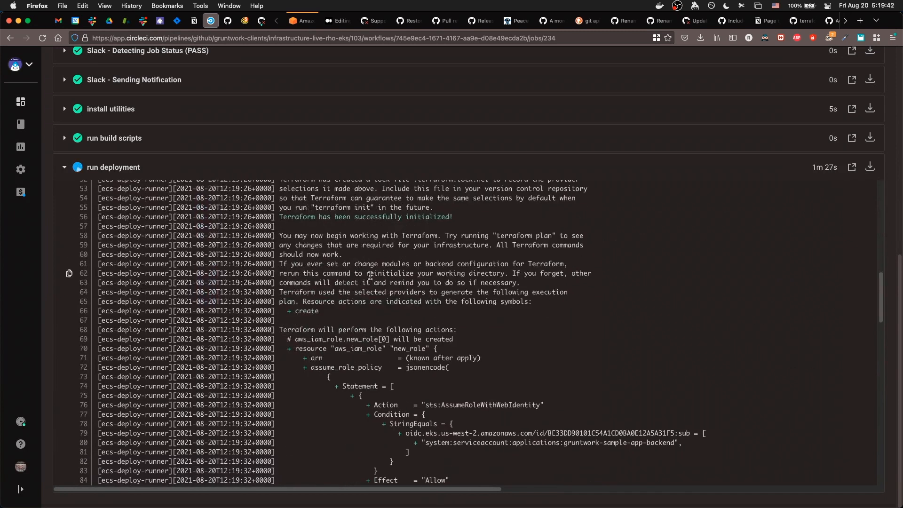
# Step: Follow deploy job 234's log until backend apply completes with 4 resources added, no errors
pyautogui.scroll(-3)
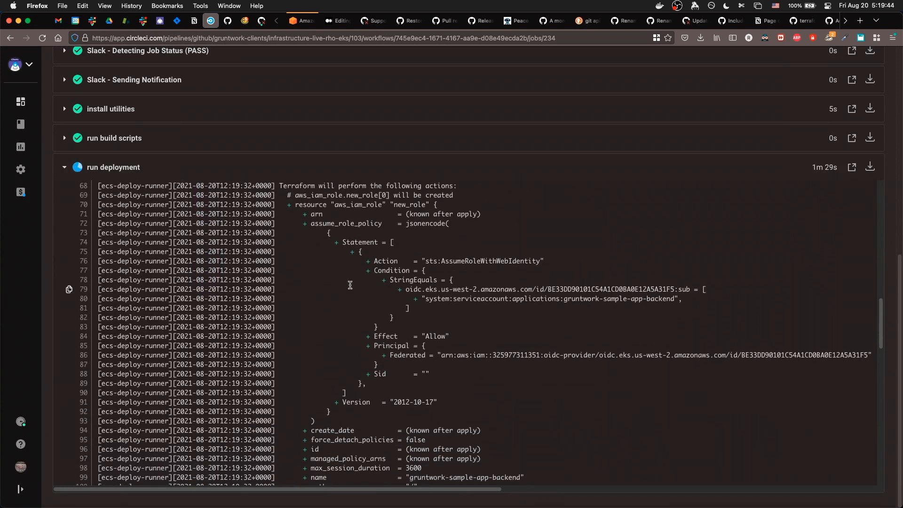
pyautogui.scroll(-3)
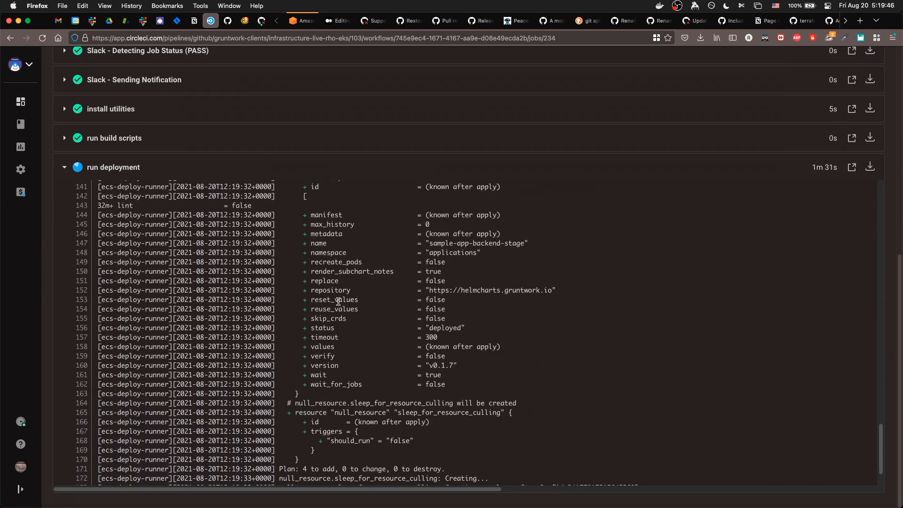
pyautogui.scroll(-3)
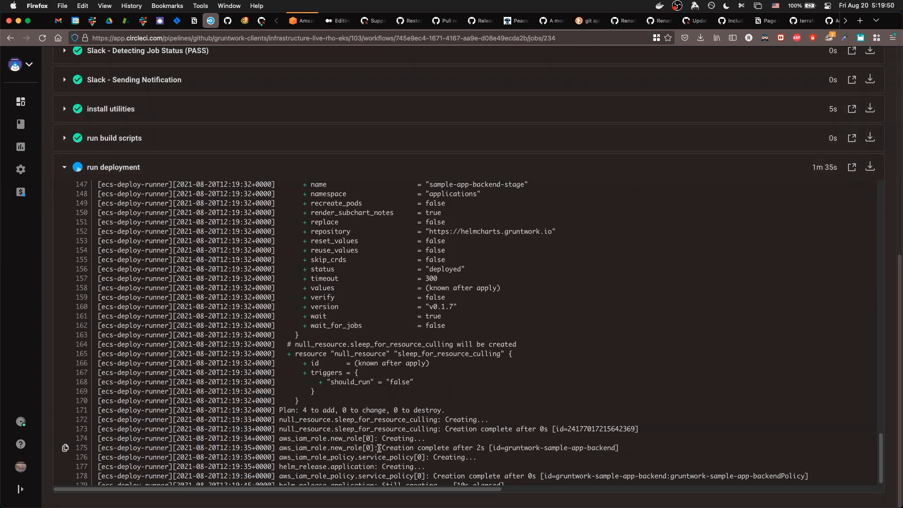
pyautogui.scroll(-3)
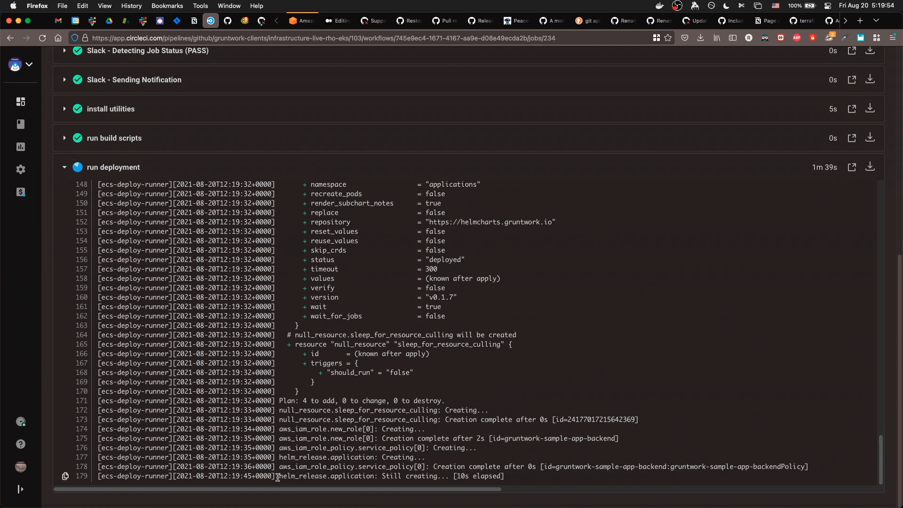
pyautogui.doubleClick(326, 476)
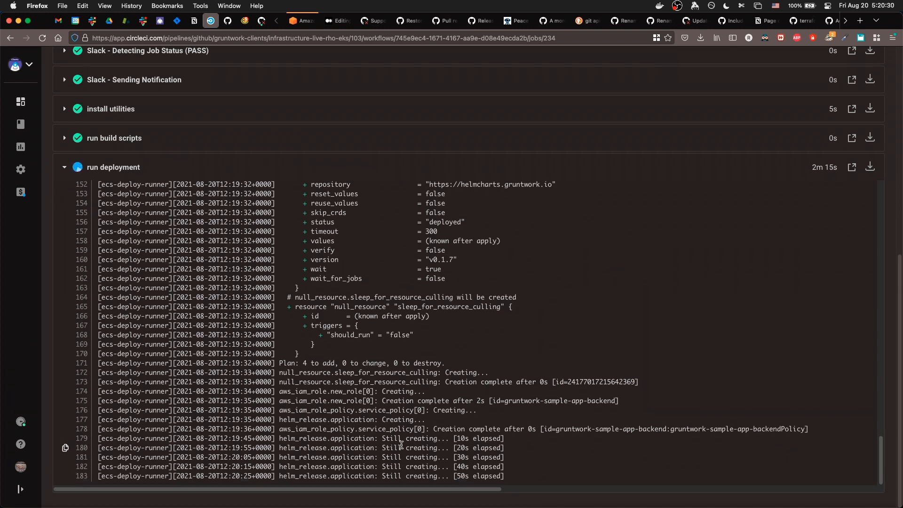
pyautogui.moveTo(380, 439)
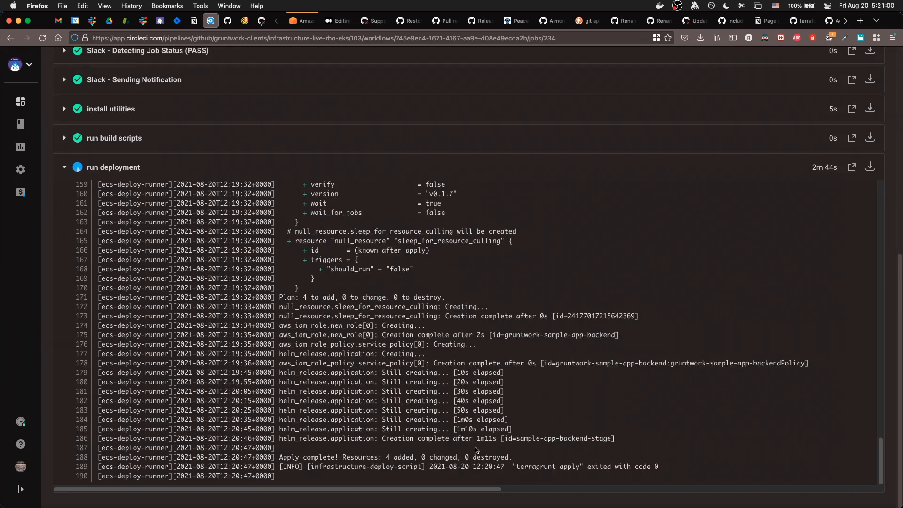
pyautogui.moveTo(383, 438); pyautogui.dragTo(500, 439)
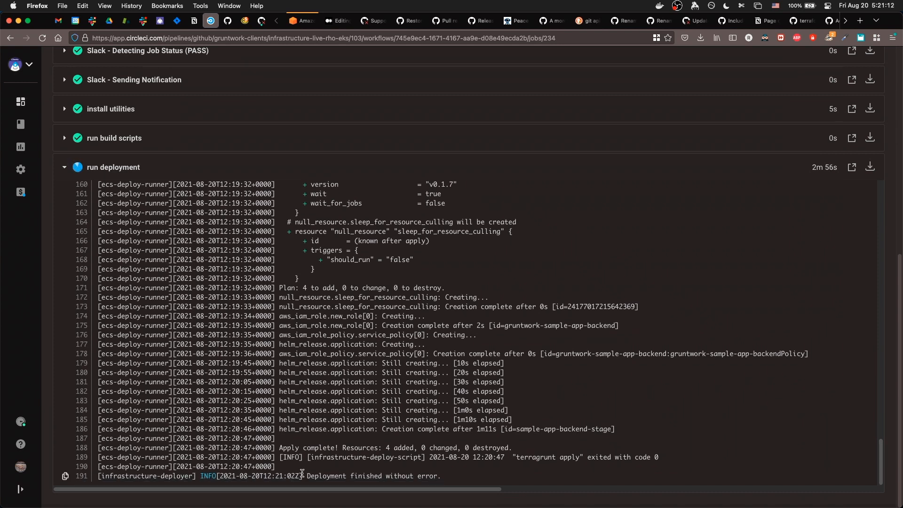
pyautogui.moveTo(307, 476); pyautogui.dragTo(442, 476)
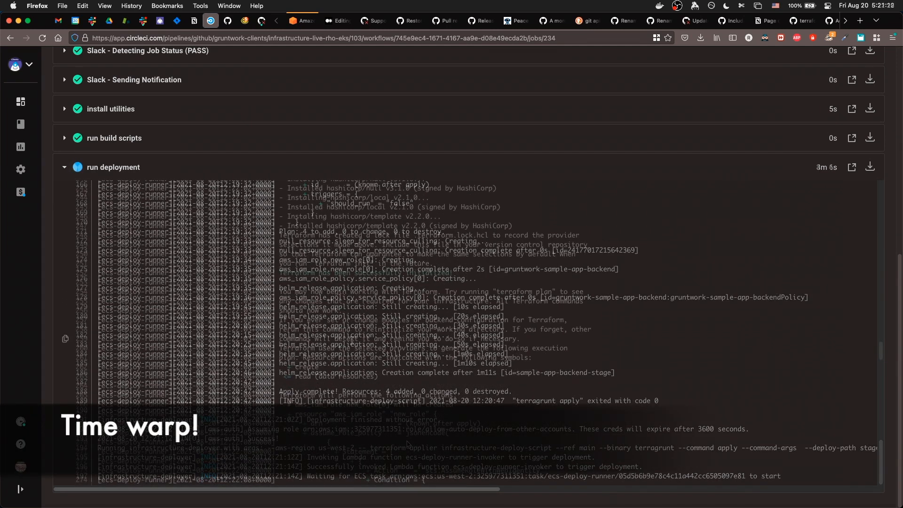
# Step: Continue following the deploy log through the frontend's Plan: 7 to add and its apply output
pyautogui.scroll(-3)
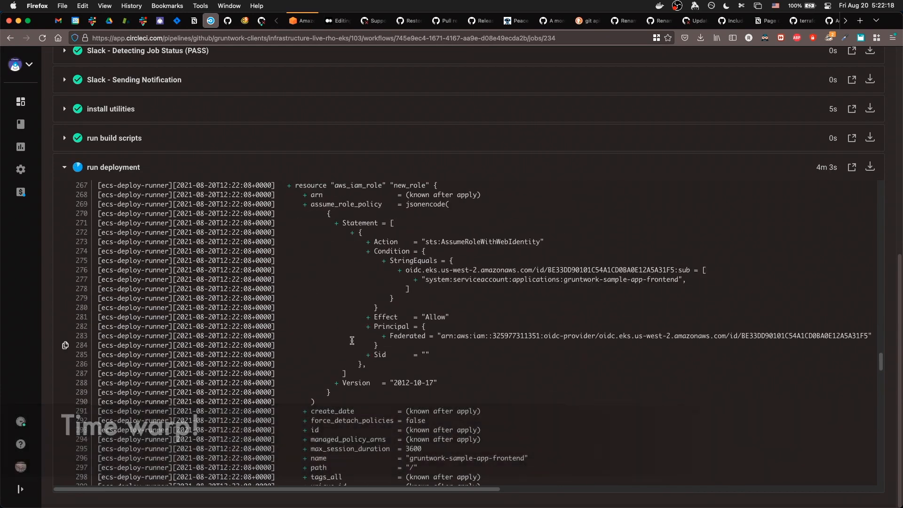
pyautogui.scroll(-3)
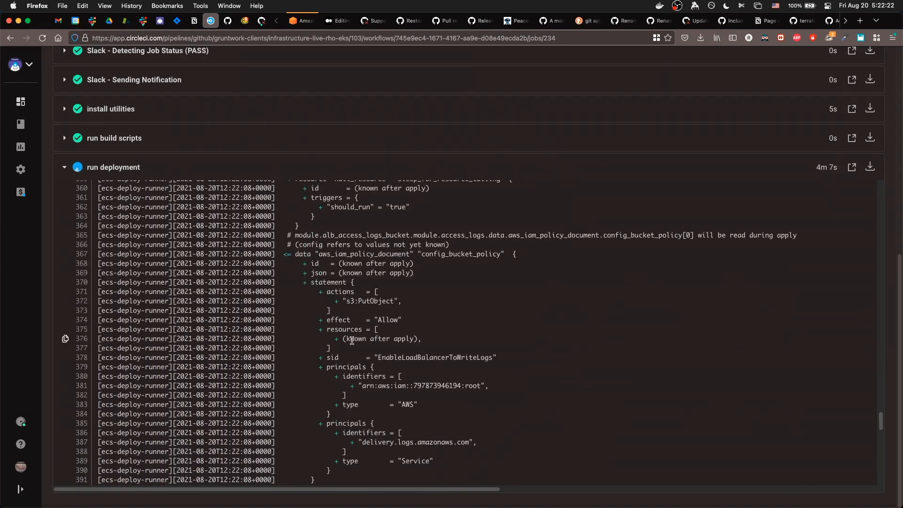
pyautogui.scroll(-3)
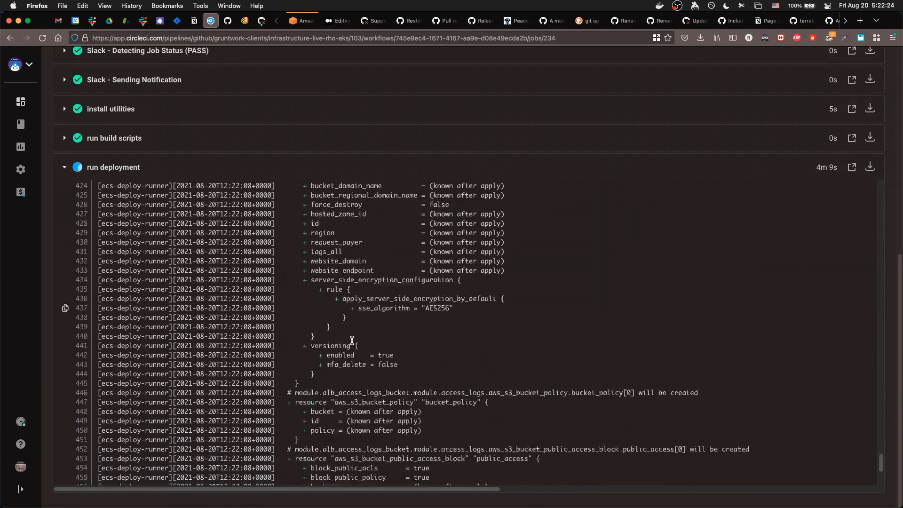
pyautogui.scroll(-3)
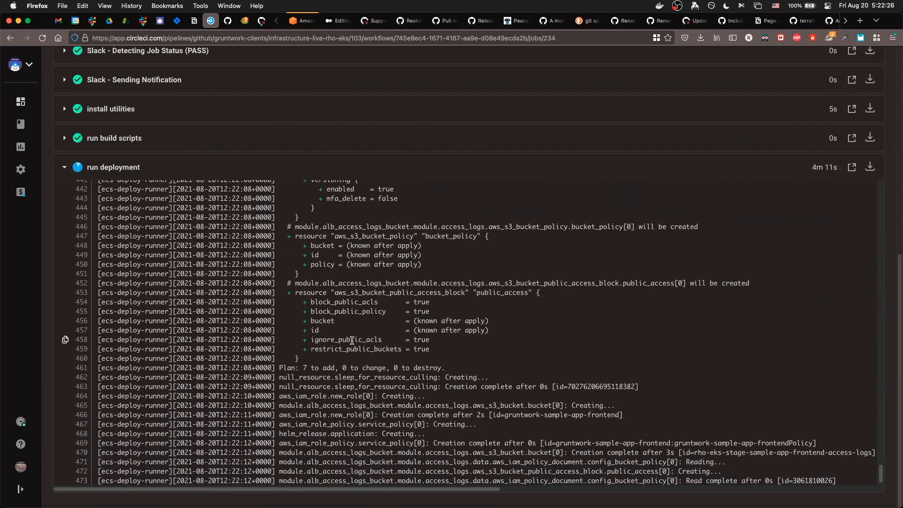
pyautogui.scroll(-3)
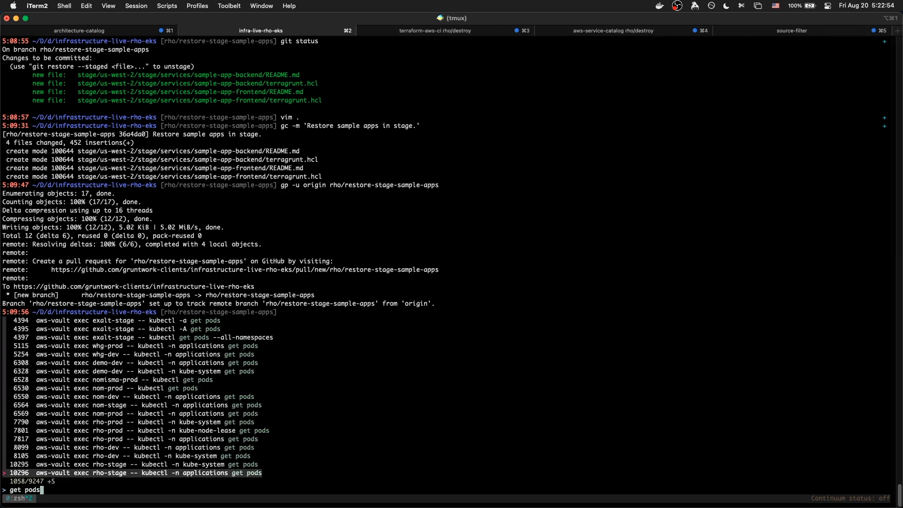
# Step: Run 'aws-vault exec rho-stage -- kubectl -n applications get pods' to list backend and frontend pods
pyautogui.press('Return')
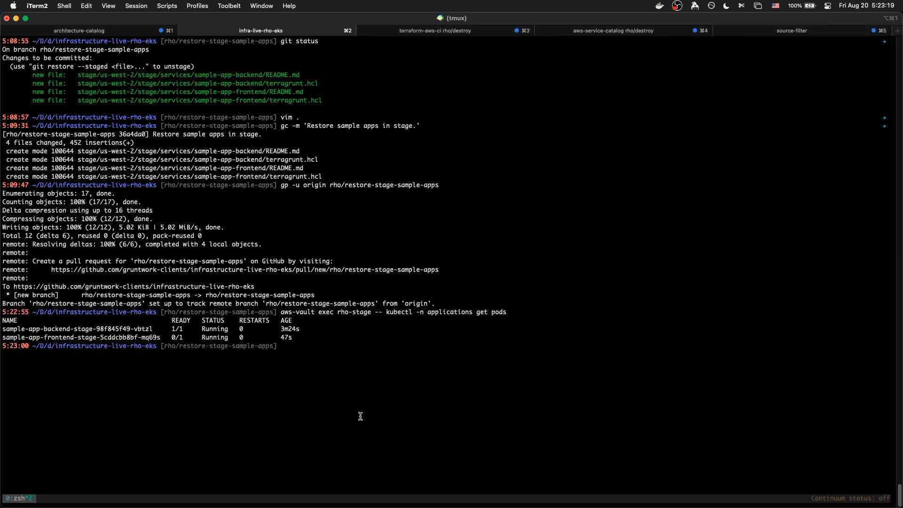
pyautogui.moveTo(224, 338)
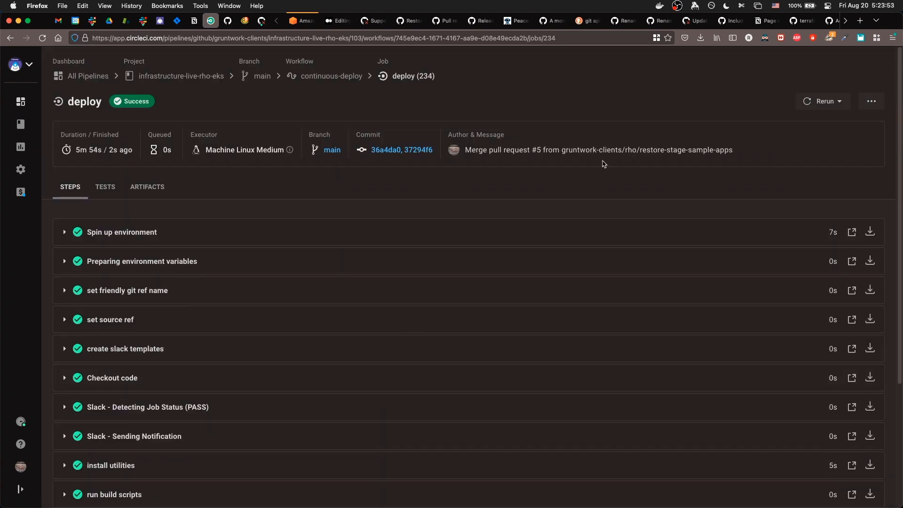
pyautogui.moveTo(840, 107)
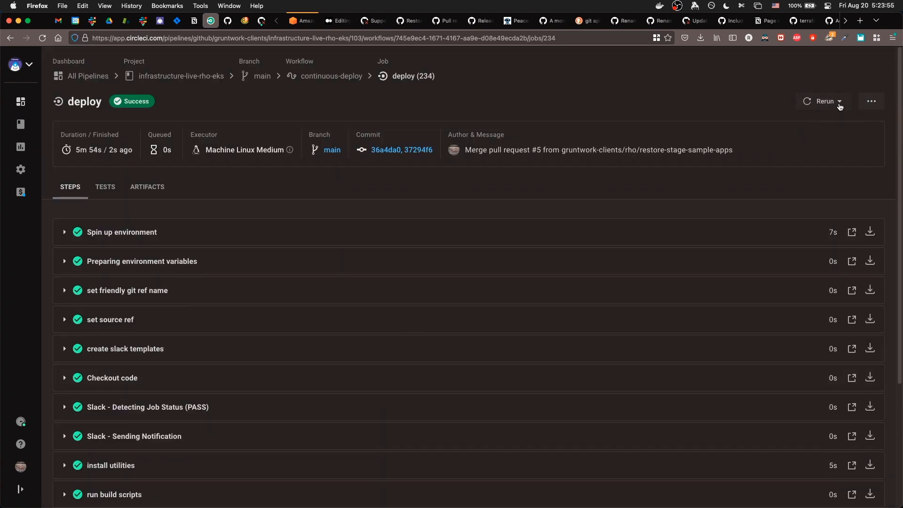
# Step: Dismiss the Rerun menu and expand the 'run deployment' step to read its Terraform log
pyautogui.click(838, 101)
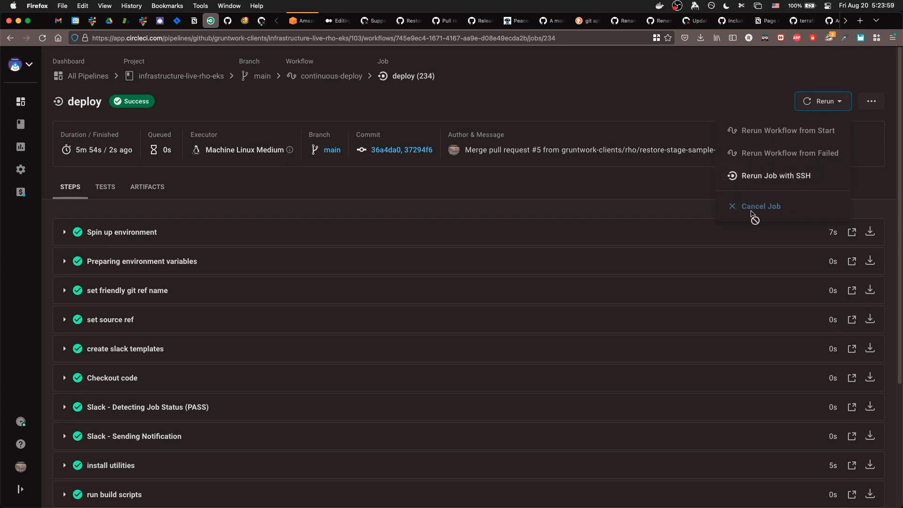
pyautogui.click(442, 112)
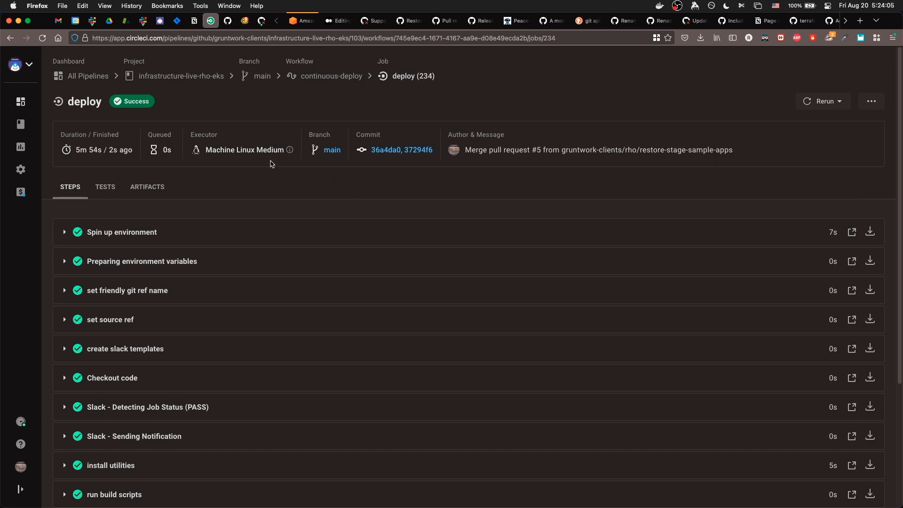
pyautogui.moveTo(278, 173)
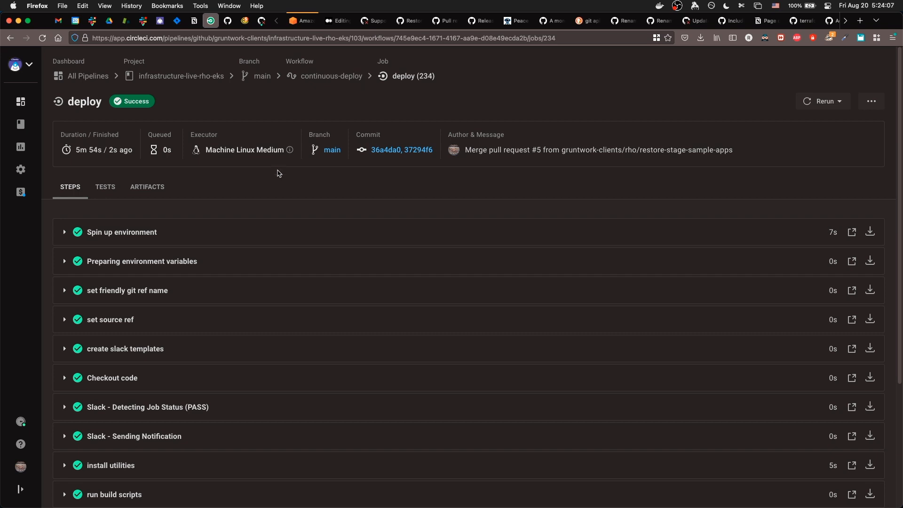
pyautogui.scroll(-3)
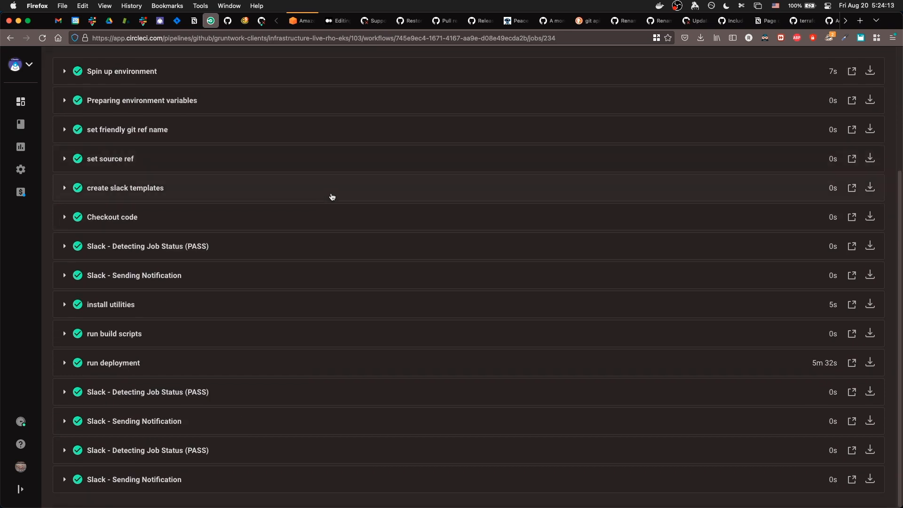
pyautogui.click(113, 363)
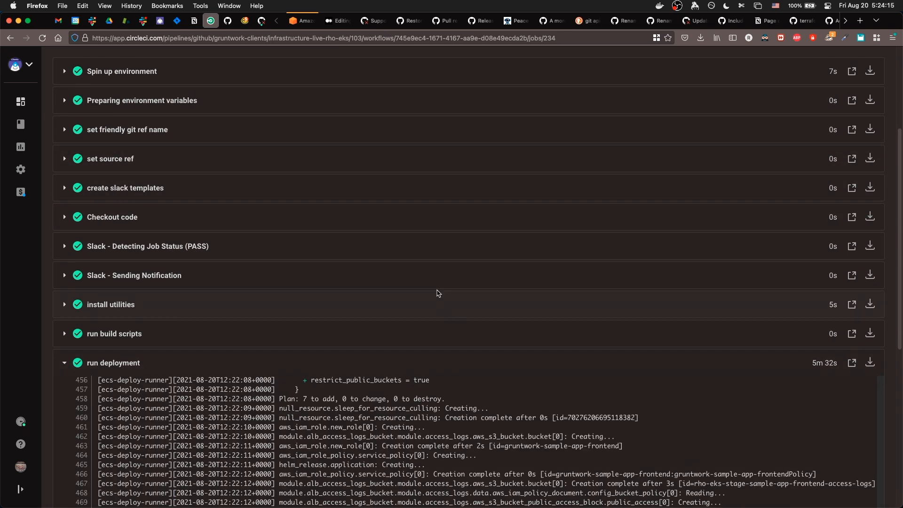
pyautogui.scroll(-3)
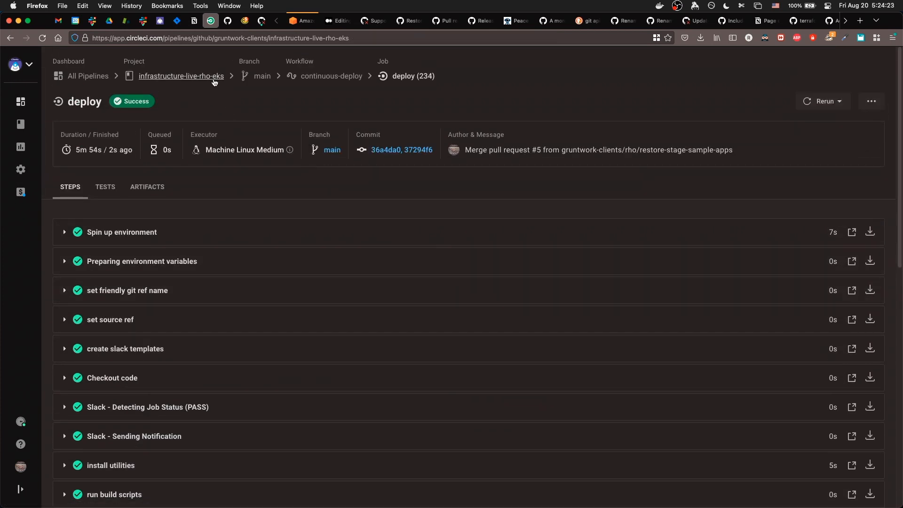
# Step: Show pipeline 103's plan, notify, hold and deploy jobs in the project pipeline list, then switch browser windows
pyautogui.click(181, 75)
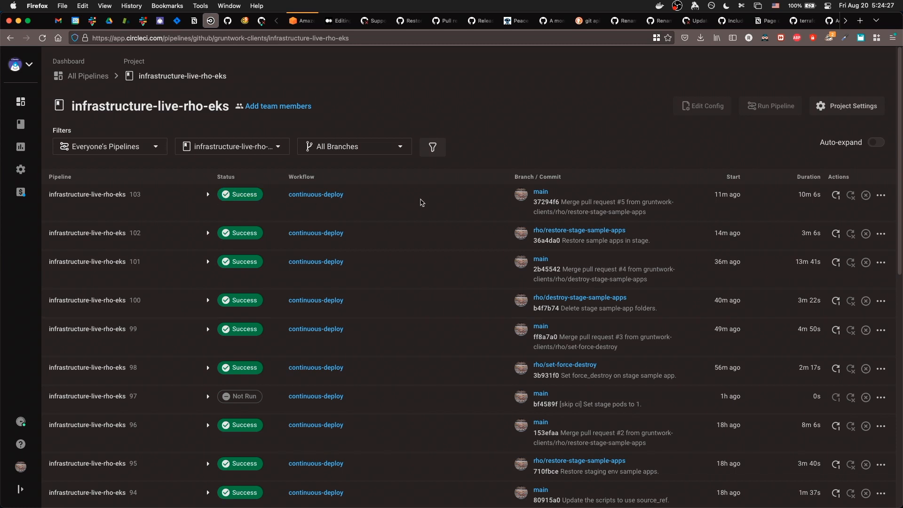
pyautogui.click(207, 193)
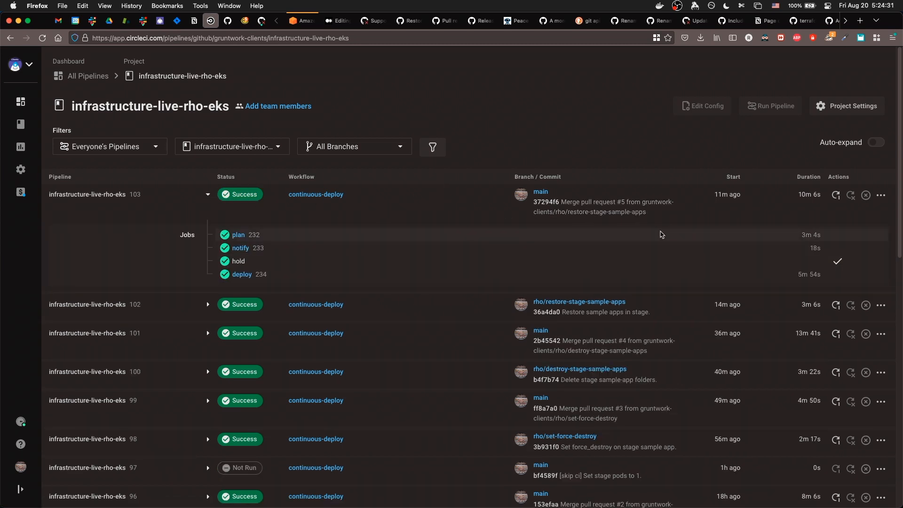
pyautogui.moveTo(817, 192)
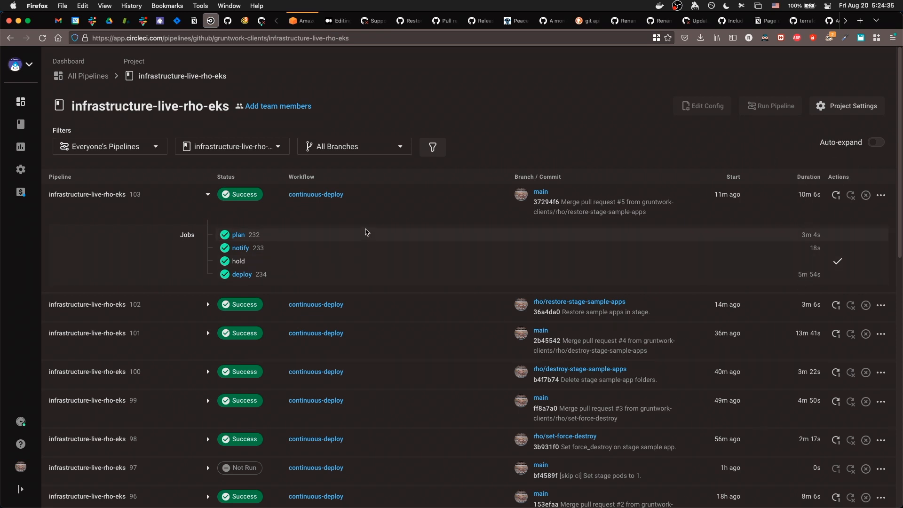
pyautogui.press('cmd+tab')
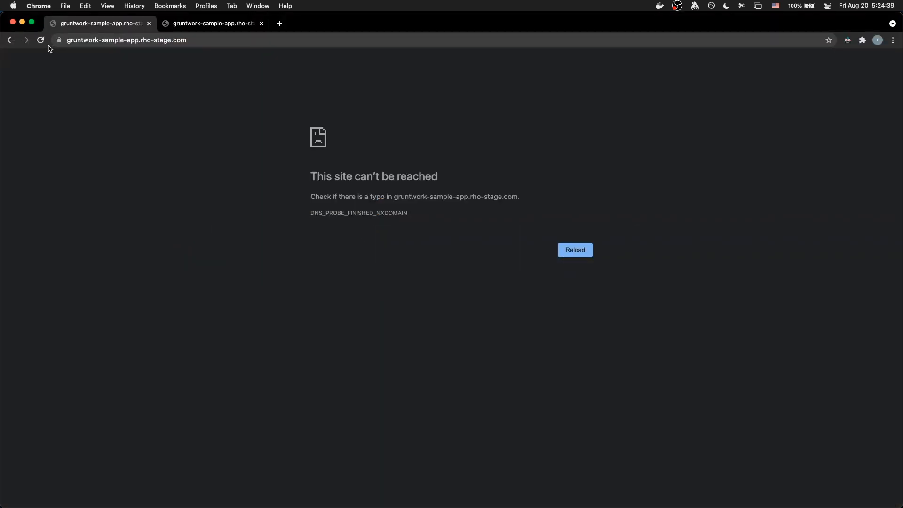
pyautogui.click(212, 23)
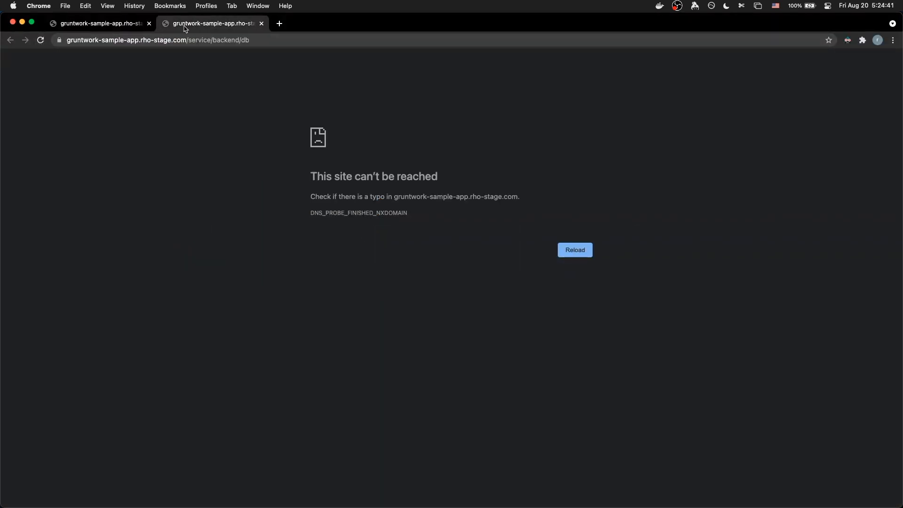
pyautogui.click(98, 23)
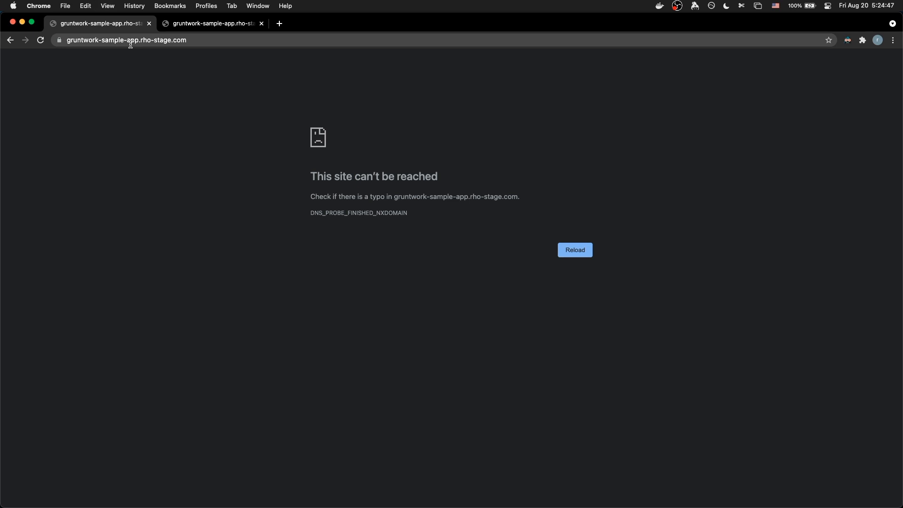
pyautogui.moveTo(75, 116)
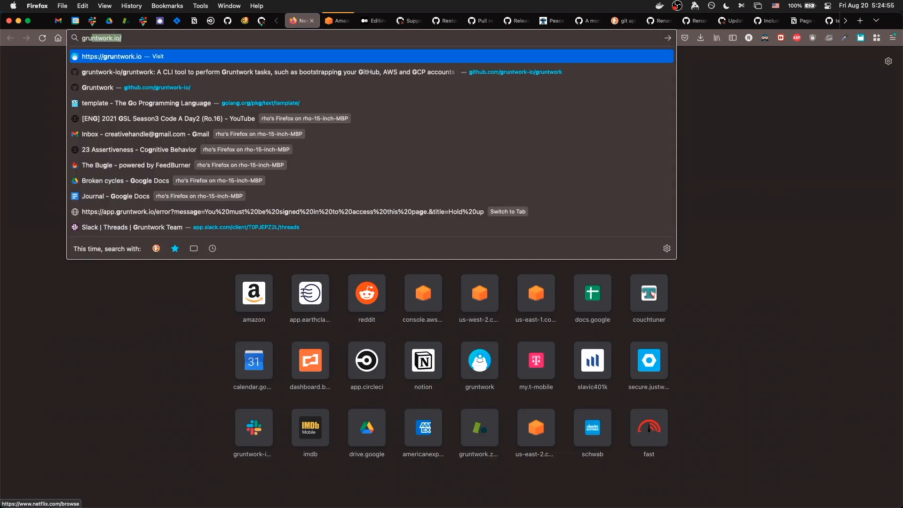
# Step: Load gruntwork-sample-app.rho-stage.com and open a service call example in a new tab
pyautogui.write('gruntwork-sample-app')
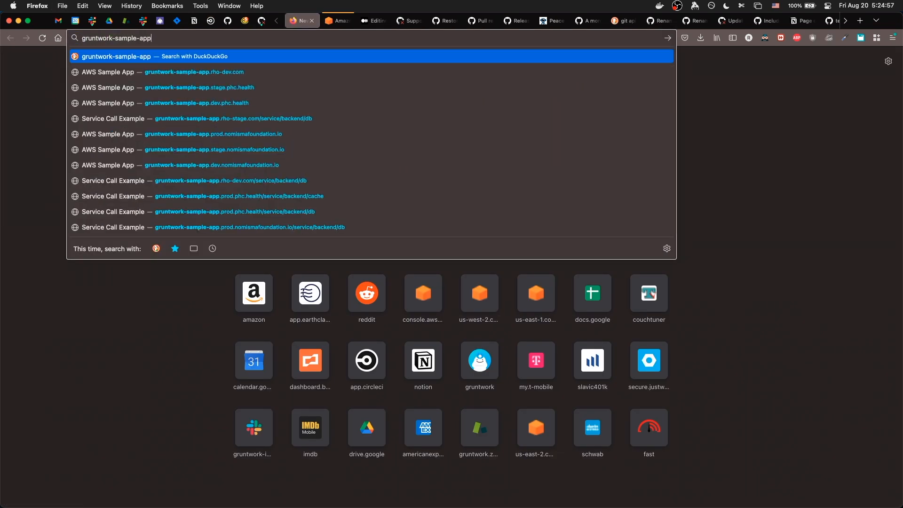
pyautogui.write('https://gruntwork-sample-app.rho-dev')
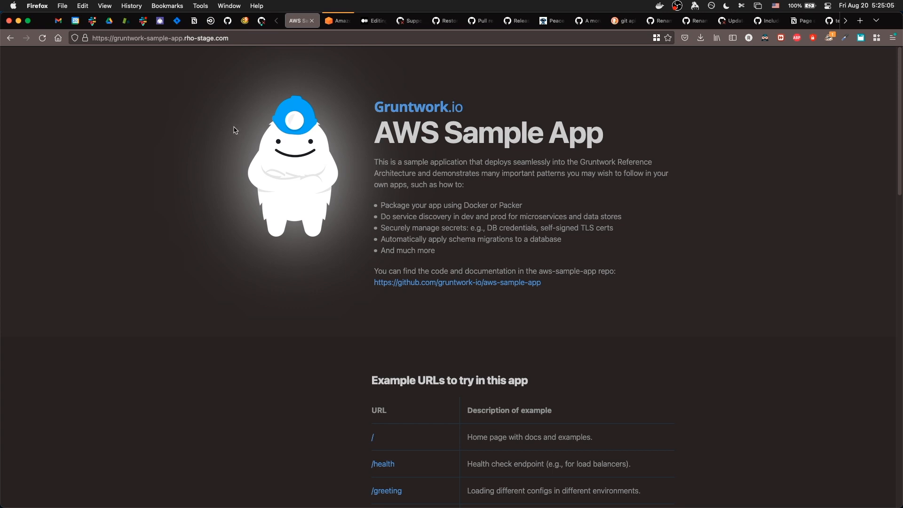
pyautogui.rightClick(160, 37)
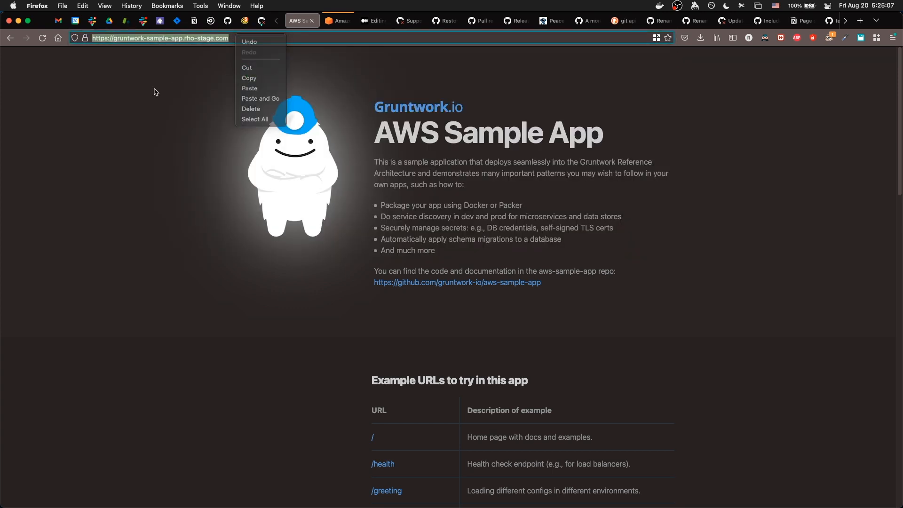
pyautogui.scroll(-3)
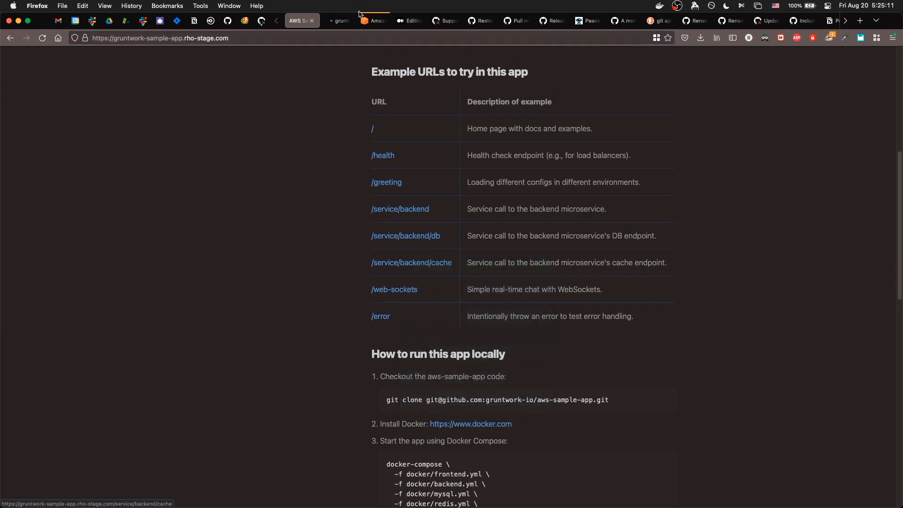
pyautogui.click(411, 262)
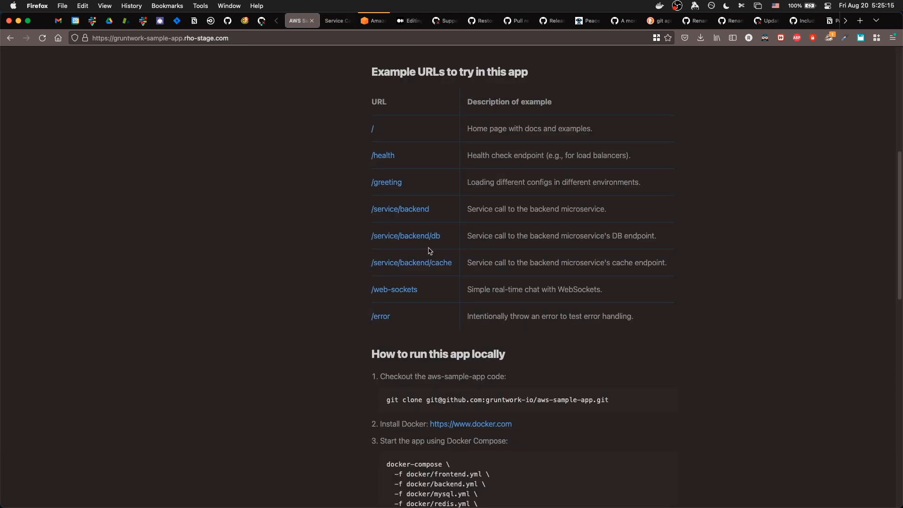
pyautogui.rightClick(400, 209)
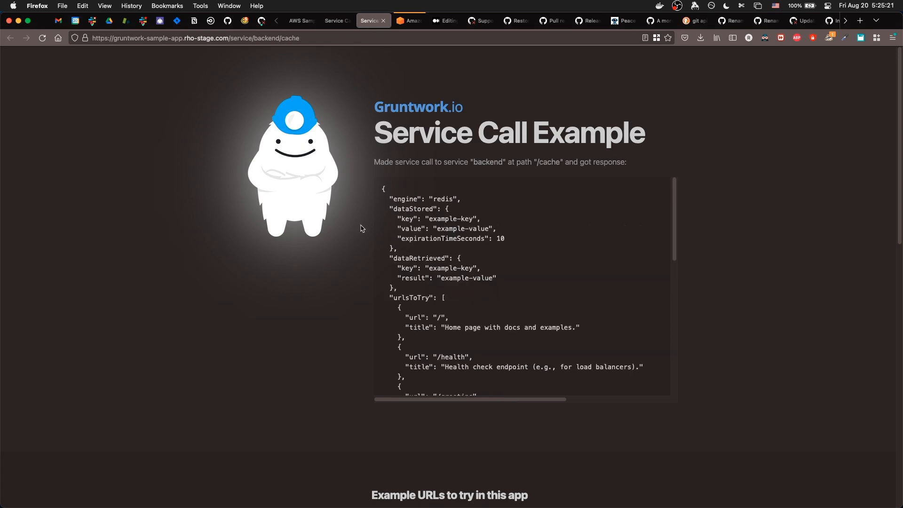
pyautogui.moveTo(355, 79)
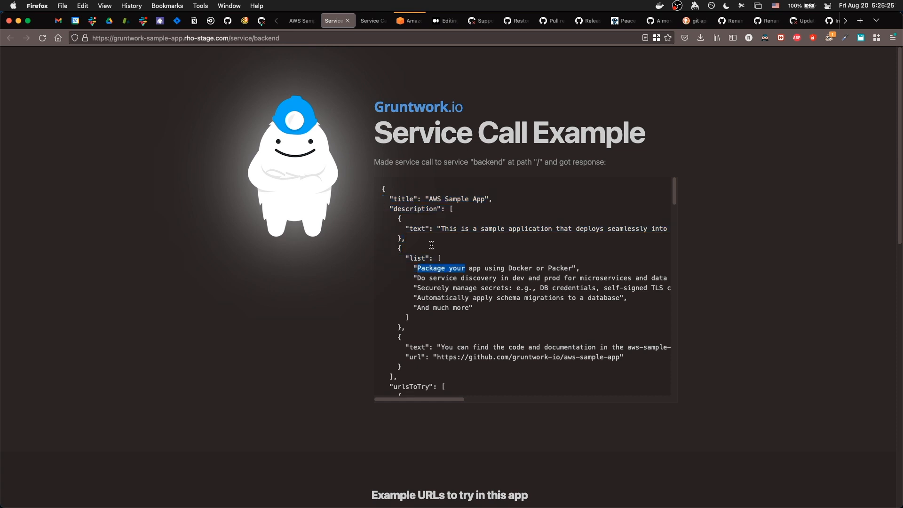
# Step: Return to the sample app home page and open the /service/backend/db example in a new tab
pyautogui.click(10, 38)
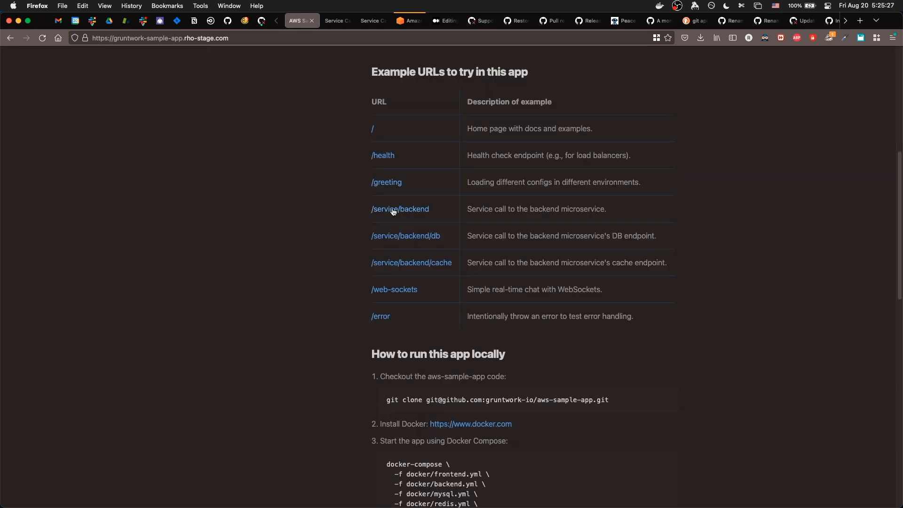
pyautogui.rightClick(411, 263)
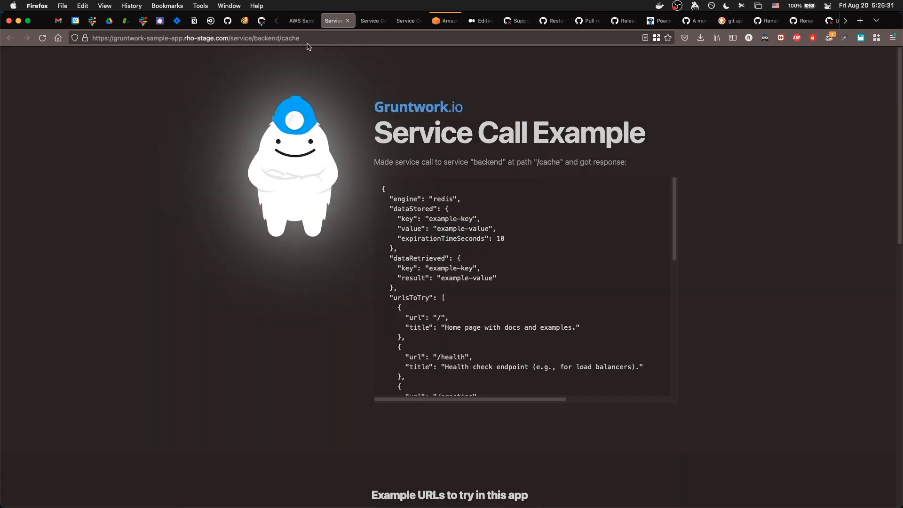
pyautogui.rightClick(405, 235)
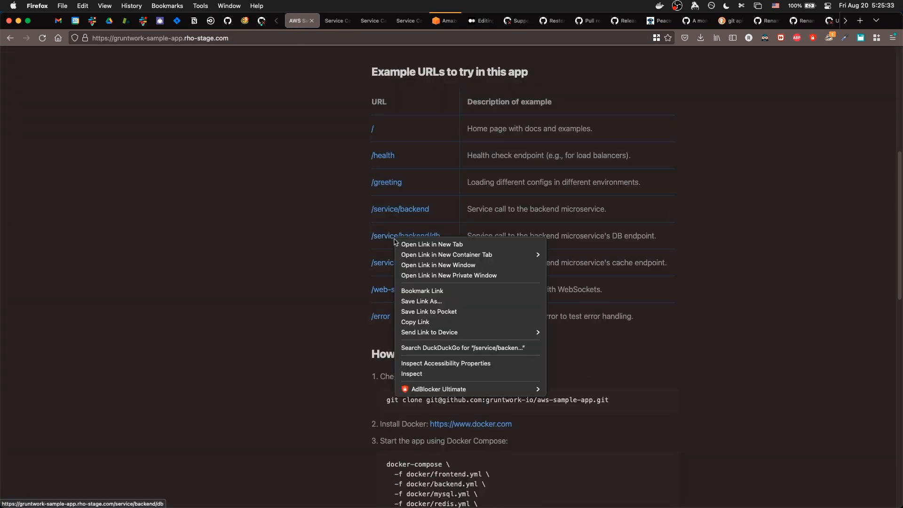
pyautogui.click(432, 244)
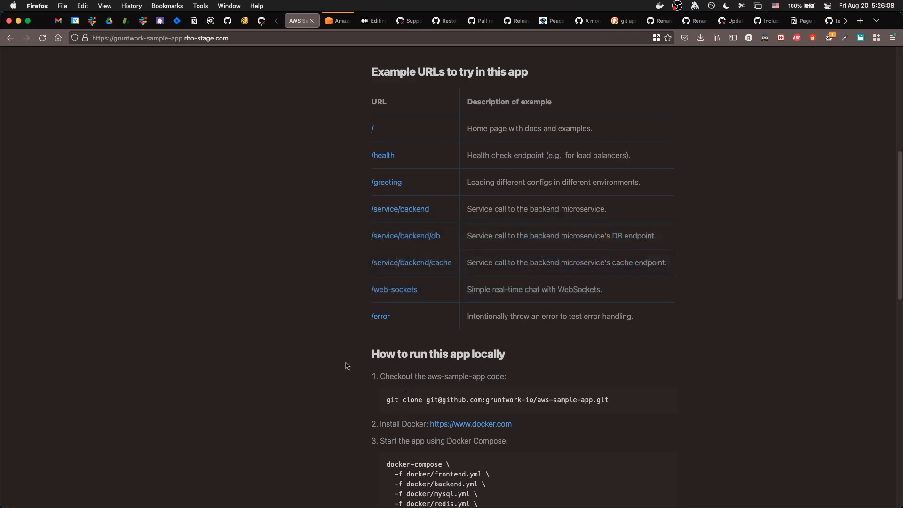
# Step: Return to the CircleCI tab showing the infrastructure-live-rho-eks pipeline list
pyautogui.click(209, 21)
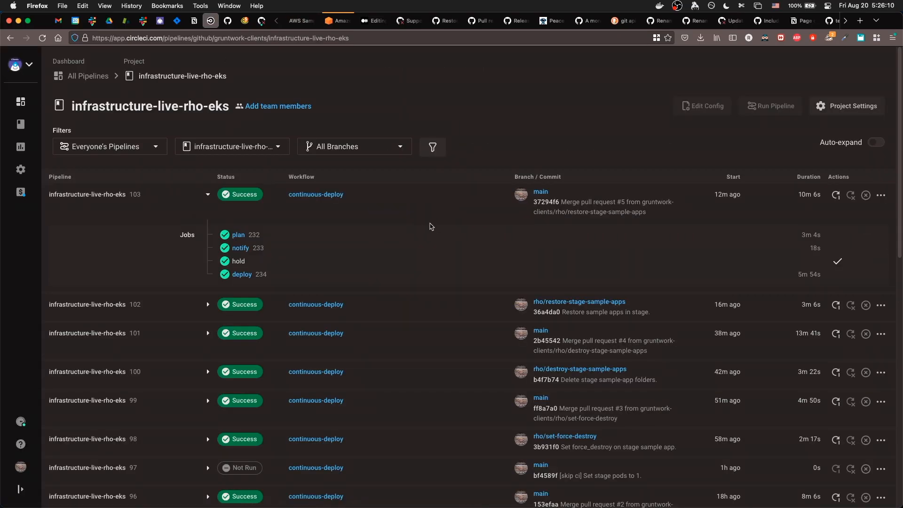
pyautogui.moveTo(417, 224)
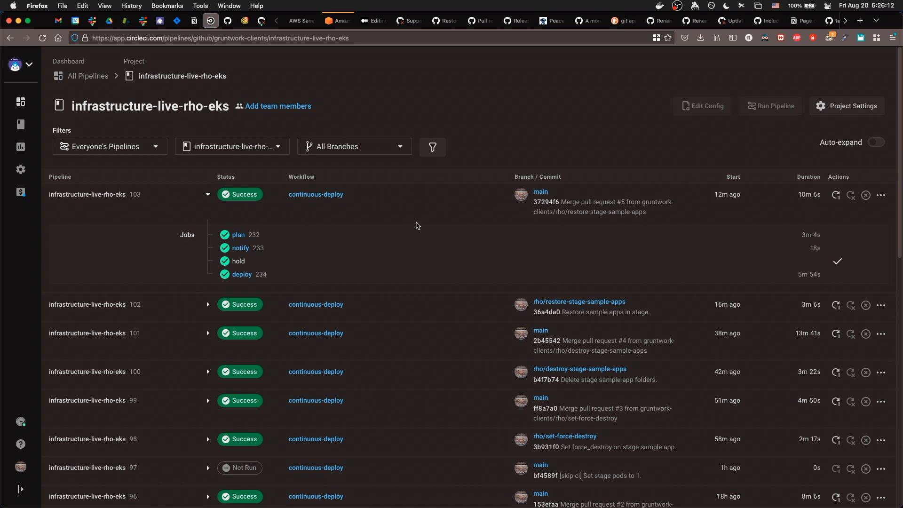
pyautogui.moveTo(416, 224)
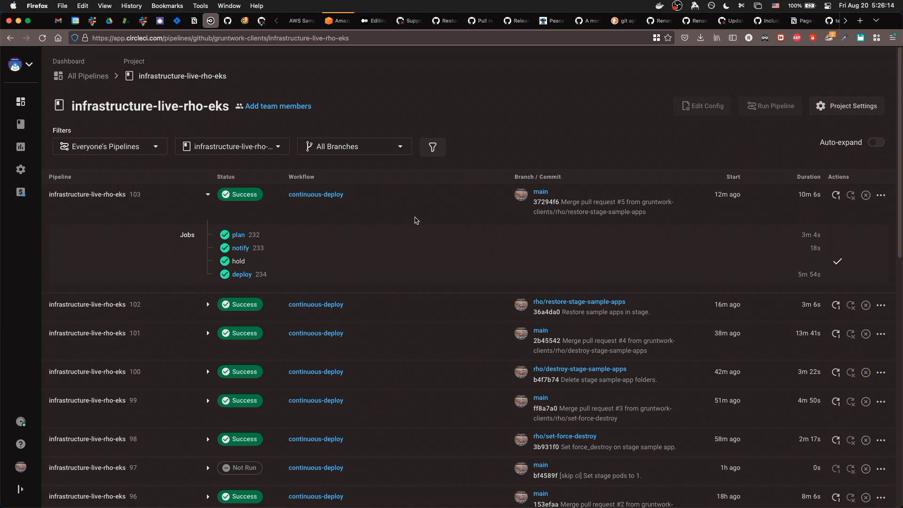
pyautogui.moveTo(417, 212)
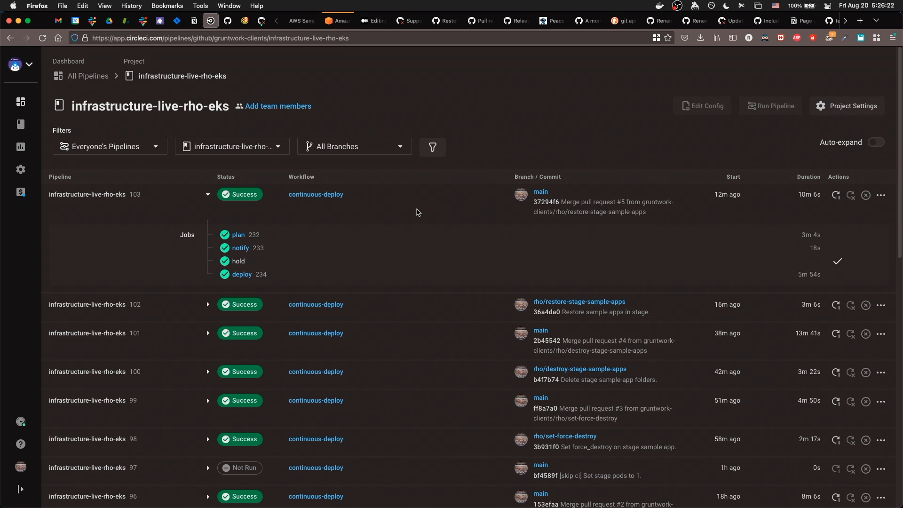
pyautogui.moveTo(402, 224)
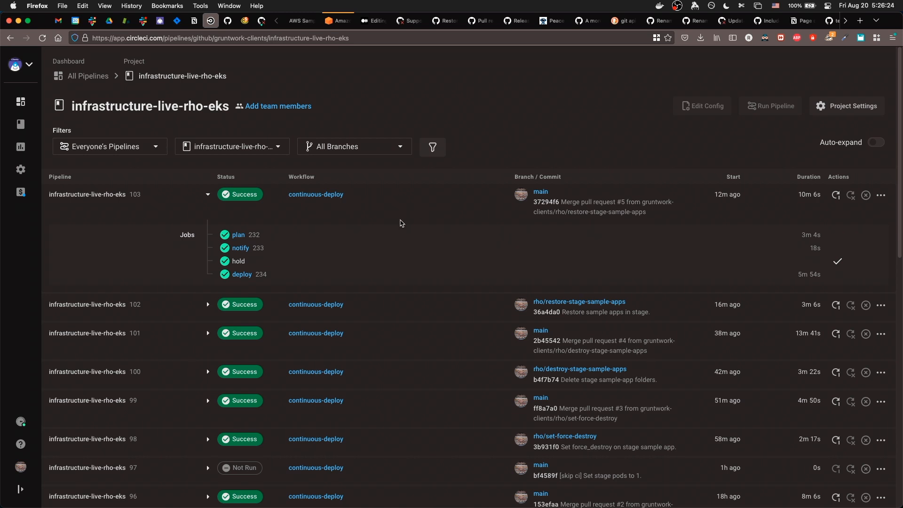
pyautogui.moveTo(391, 228)
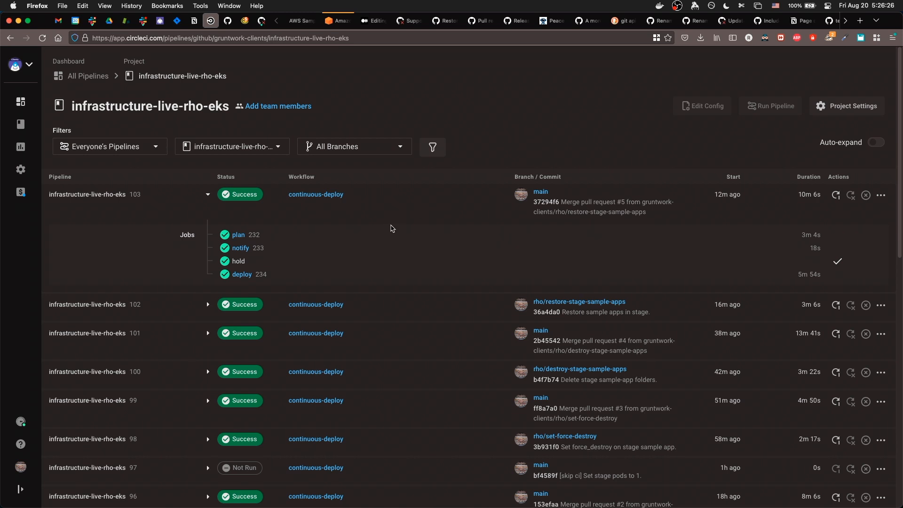